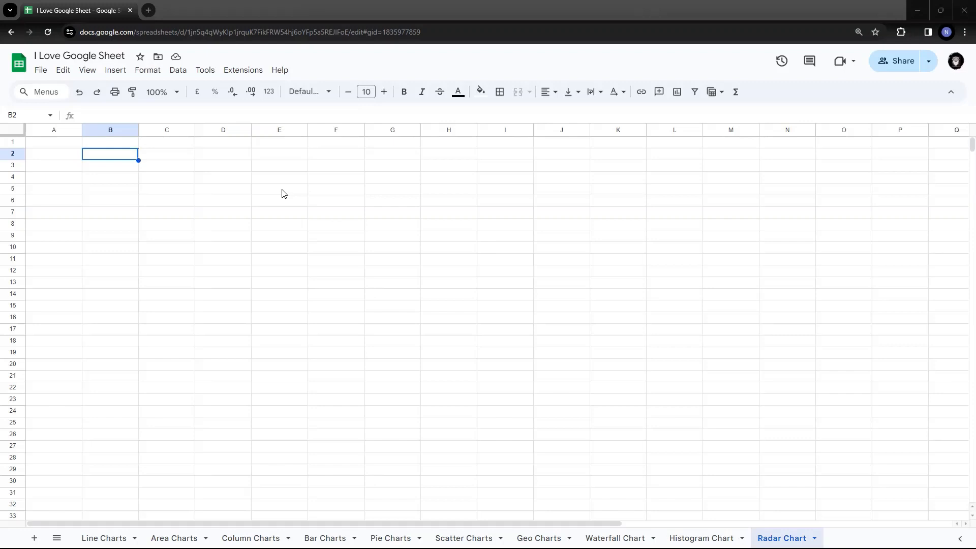
{"action": "mouse_move", "coordinate": [360, 194]}
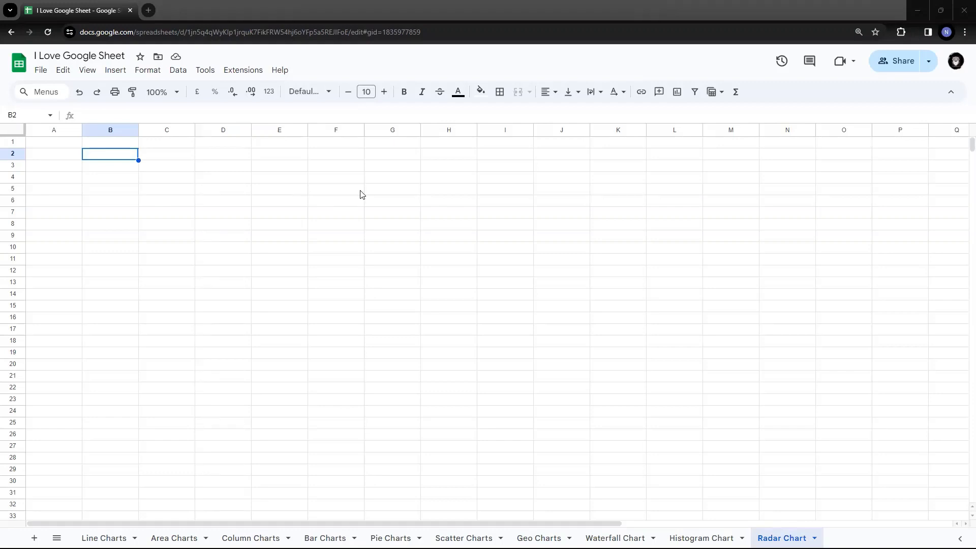
{"action": "mouse_move", "coordinate": [647, 218]}
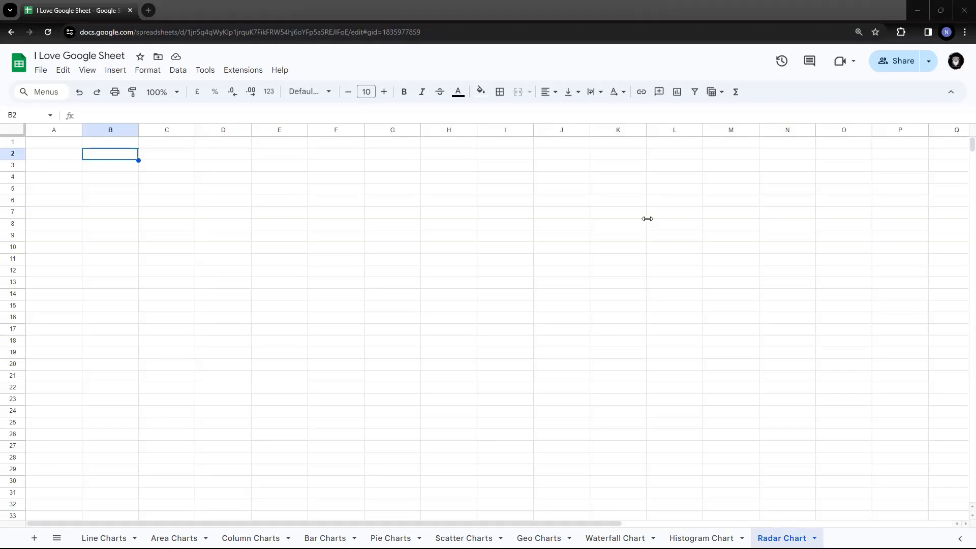
{"action": "mouse_move", "coordinate": [457, 196]}
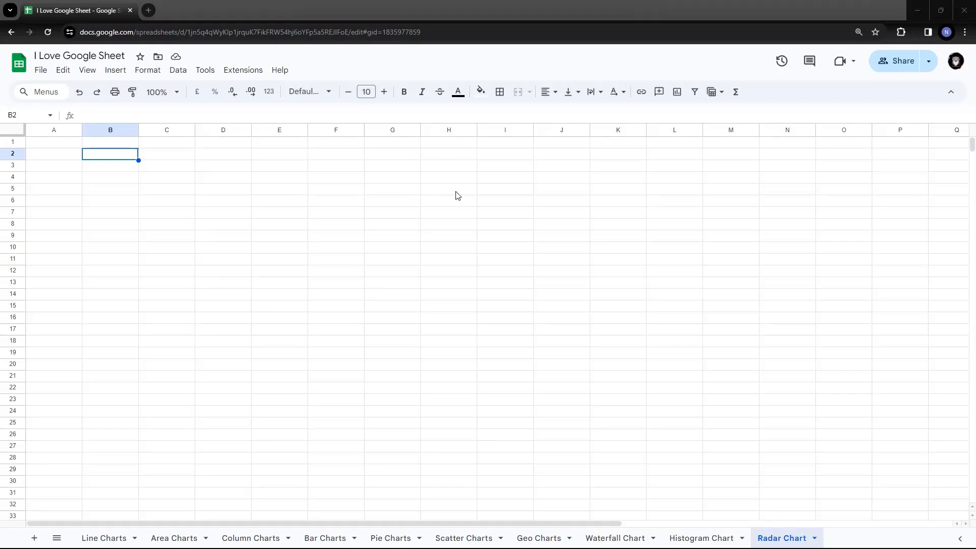
{"action": "mouse_move", "coordinate": [120, 161]}
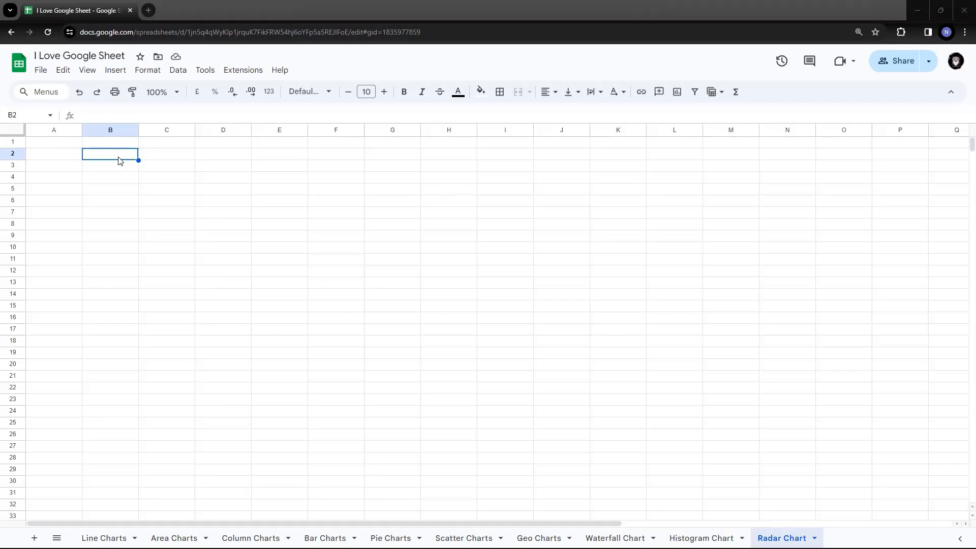
- Paste the Rent, Debt, Utilities, Food and Gas projected-vs-actual expenses table into B2
{"action": "key", "text": "ctrl+v"}
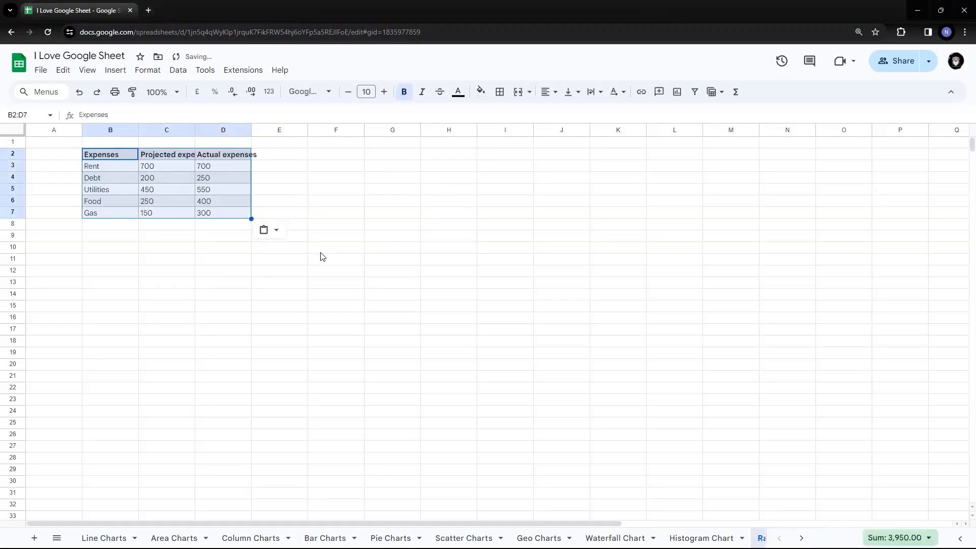
{"action": "left_click", "coordinate": [166, 154]}
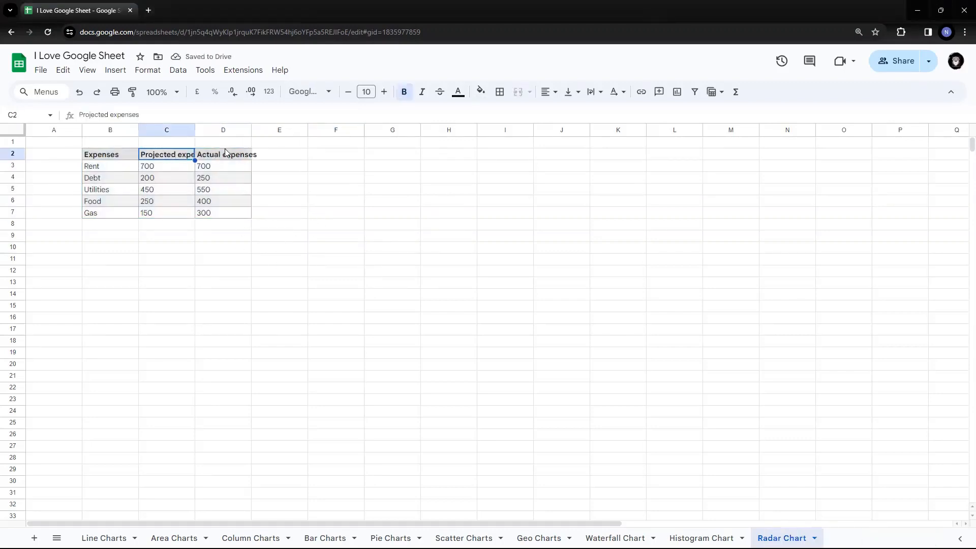
{"action": "left_click", "coordinate": [223, 154]}
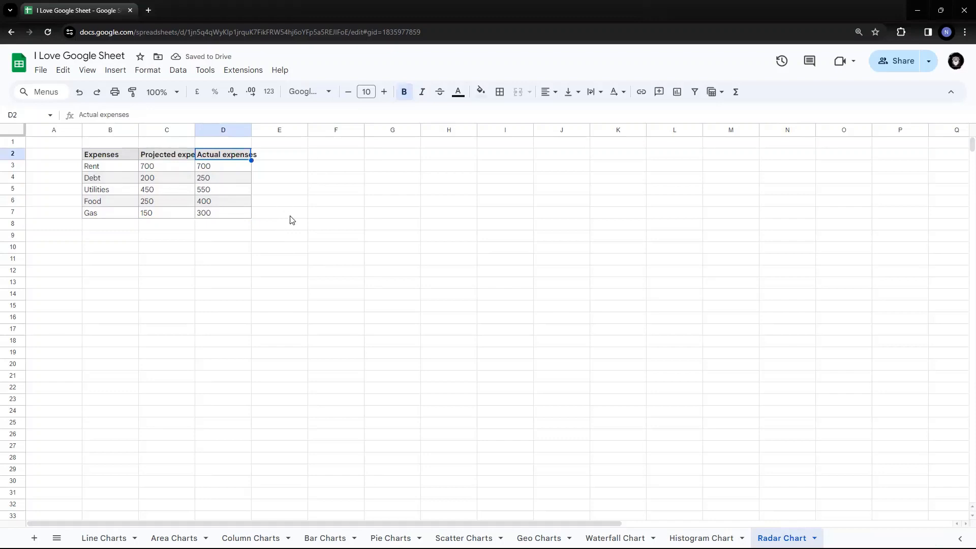
{"action": "left_click", "coordinate": [110, 166]}
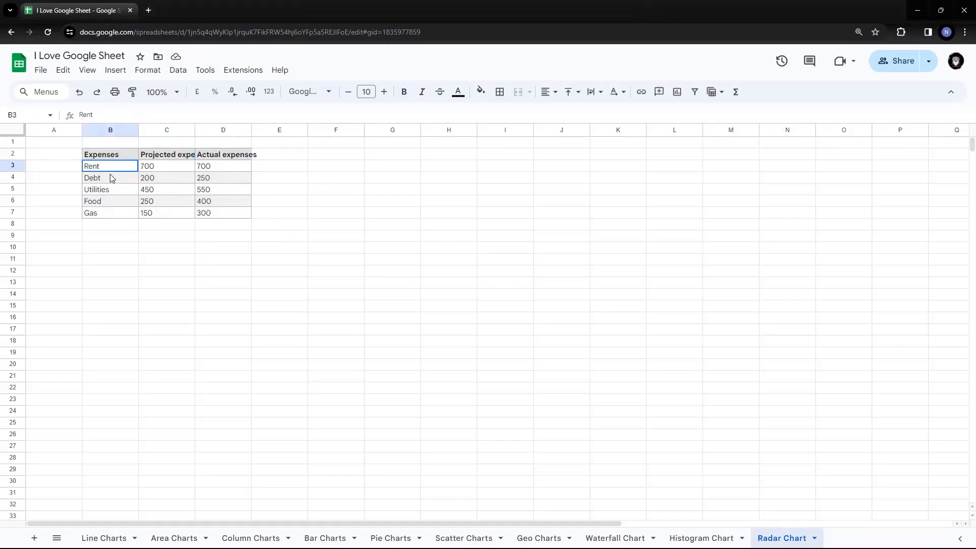
{"action": "left_click", "coordinate": [279, 223]}
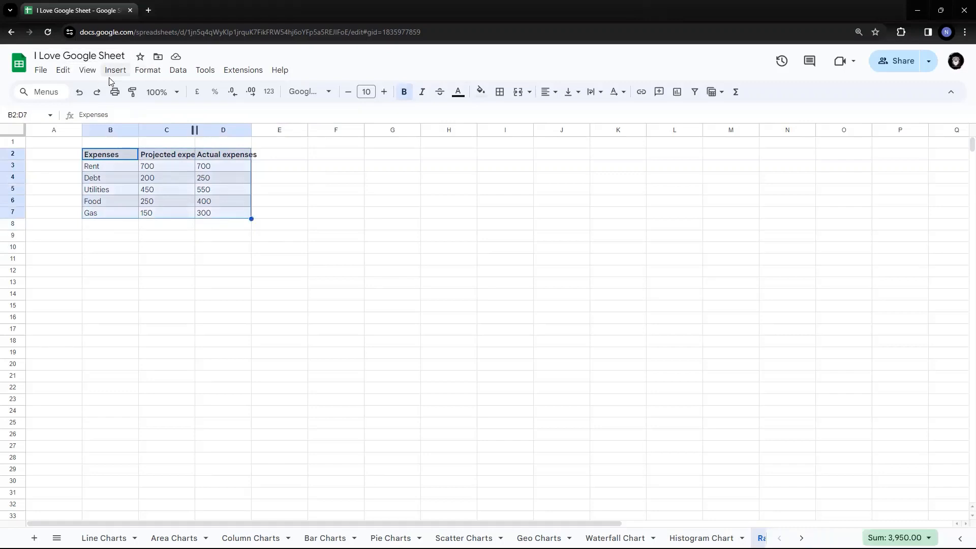
{"action": "mouse_move", "coordinate": [115, 72]}
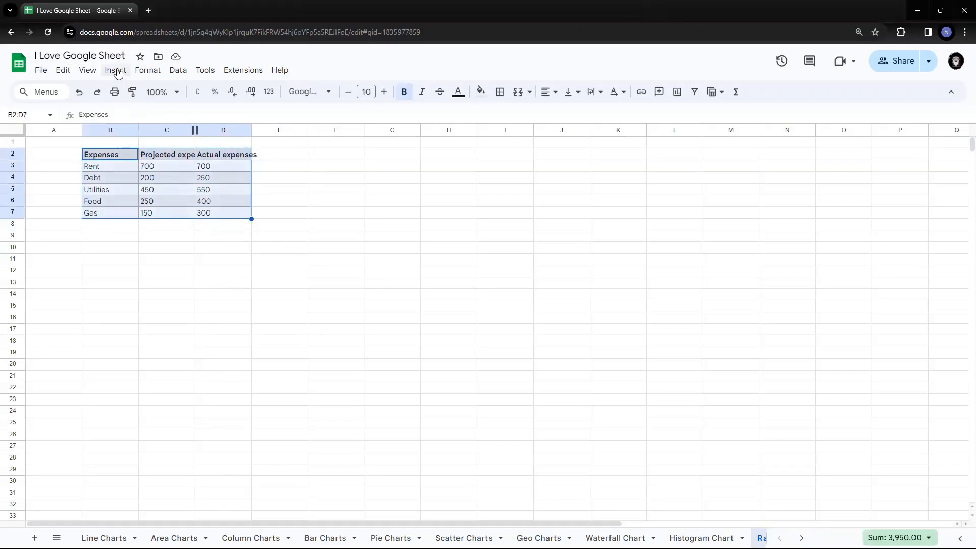
- Insert a chart from the B2:D7 expenses table using Insert > Chart
{"action": "left_click", "coordinate": [115, 69]}
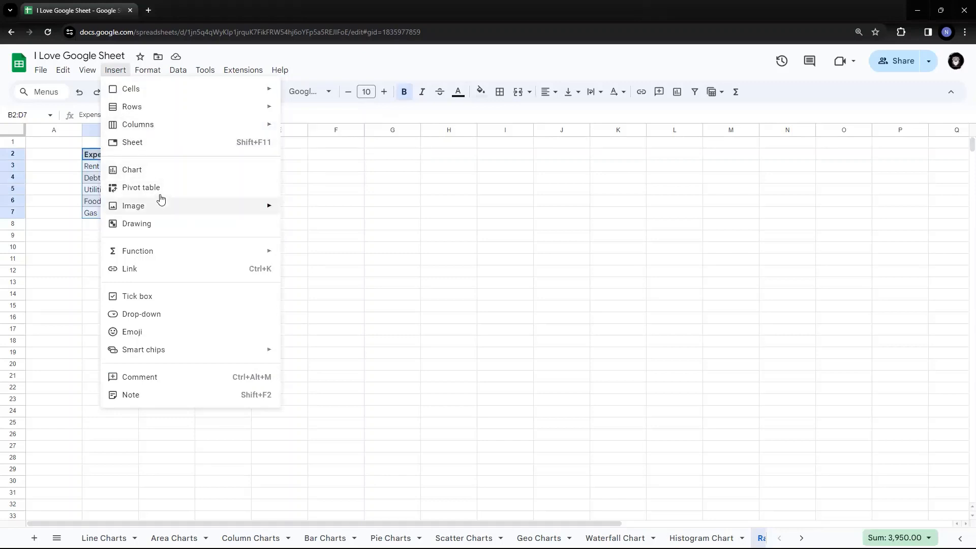
{"action": "left_click", "coordinate": [131, 170]}
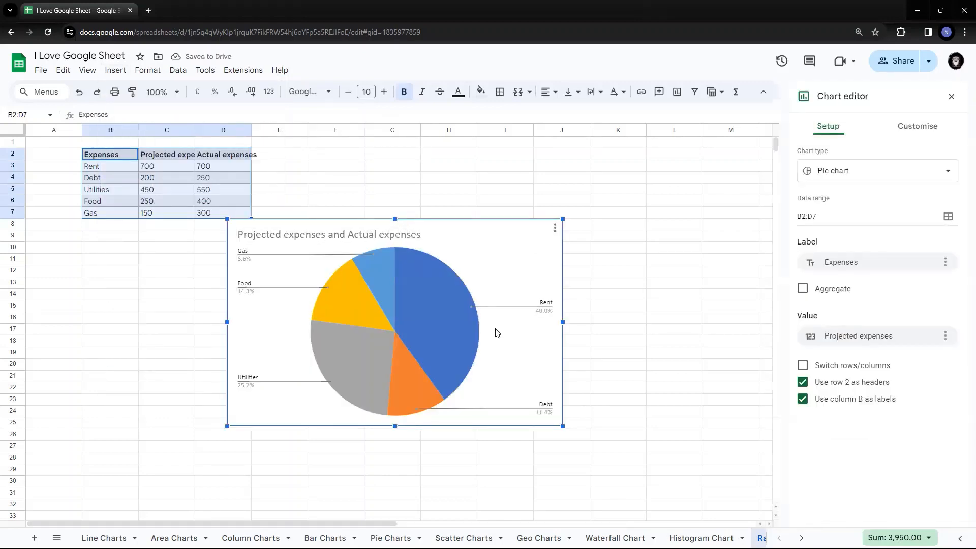
{"action": "mouse_move", "coordinate": [548, 261]}
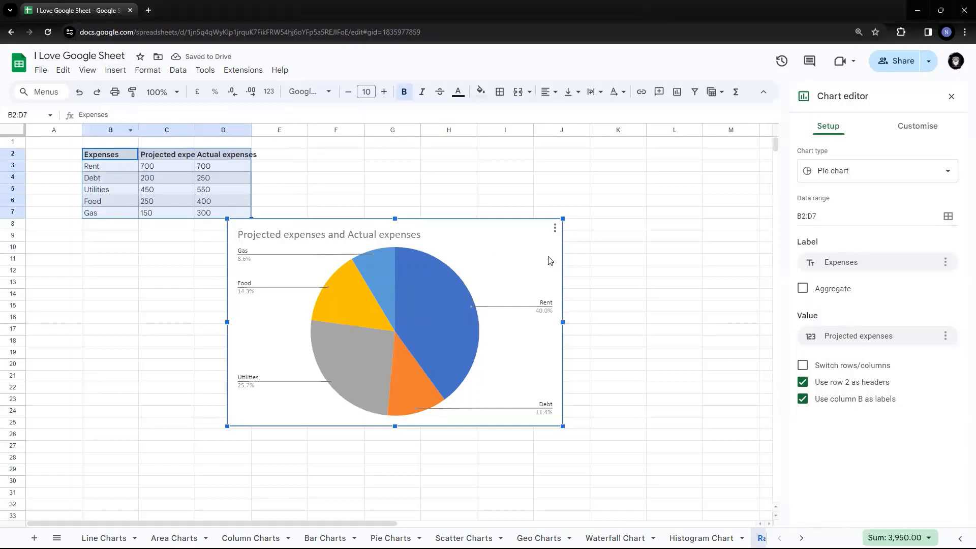
{"action": "mouse_move", "coordinate": [477, 196]}
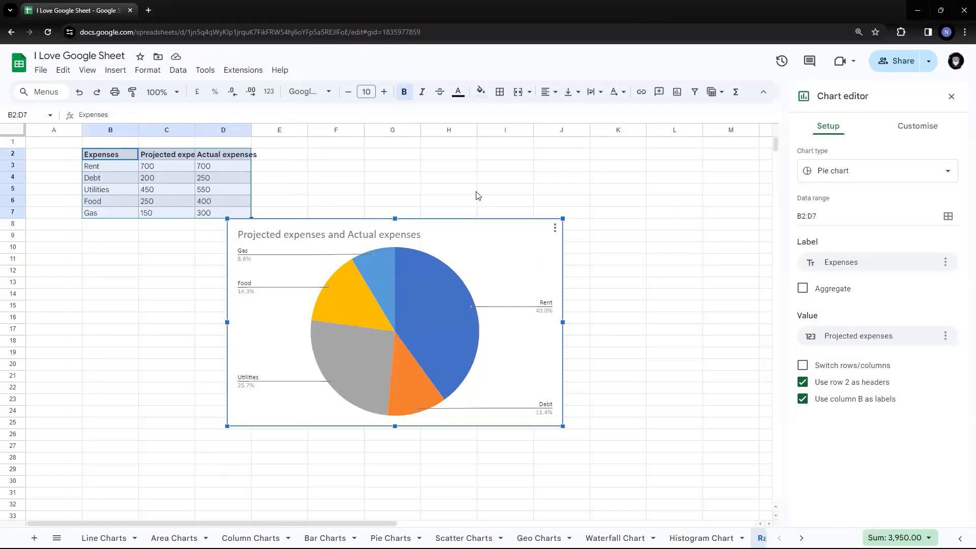
{"action": "mouse_move", "coordinate": [685, 199]}
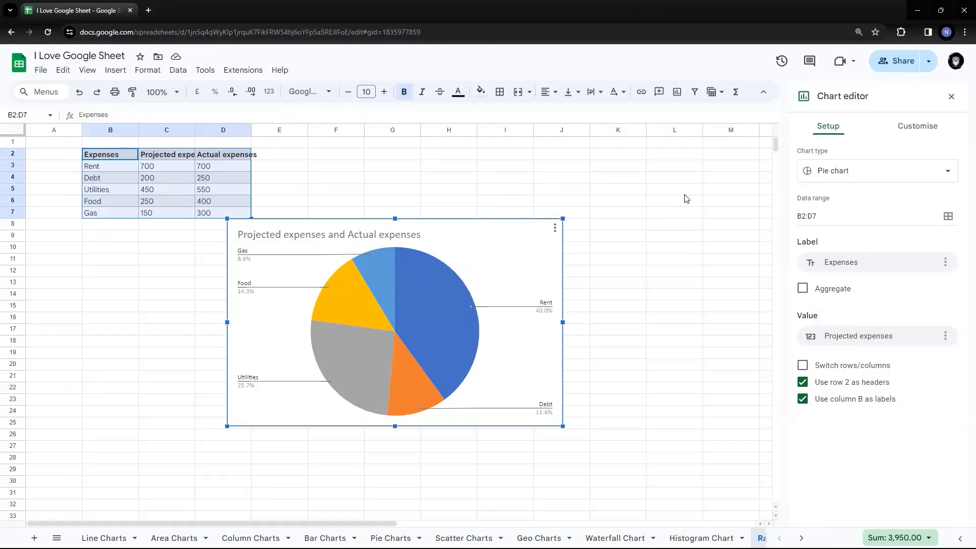
{"action": "mouse_move", "coordinate": [937, 167]}
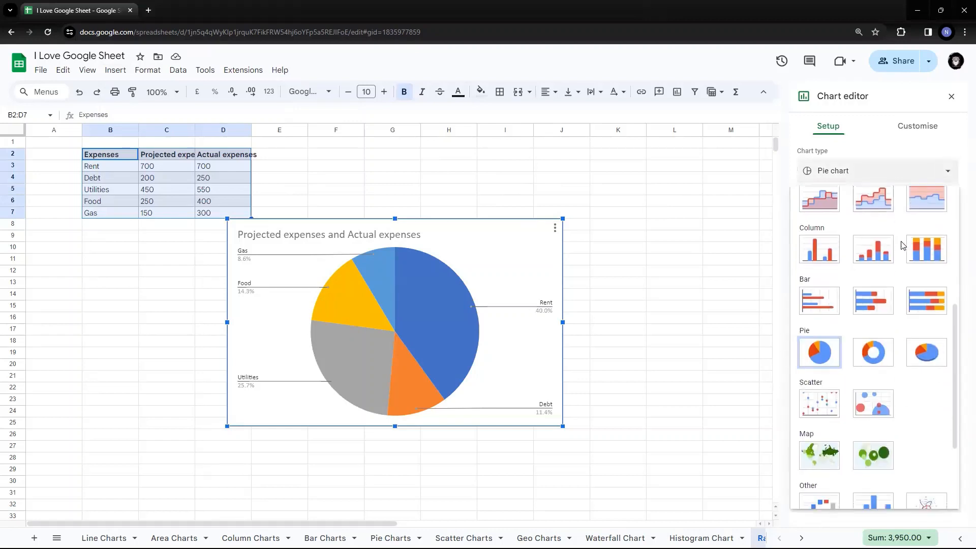
- Change the expenses chart's type to Radar chart in the Chart editor
{"action": "scroll", "scroll_direction": "down", "scroll_amount": 3}
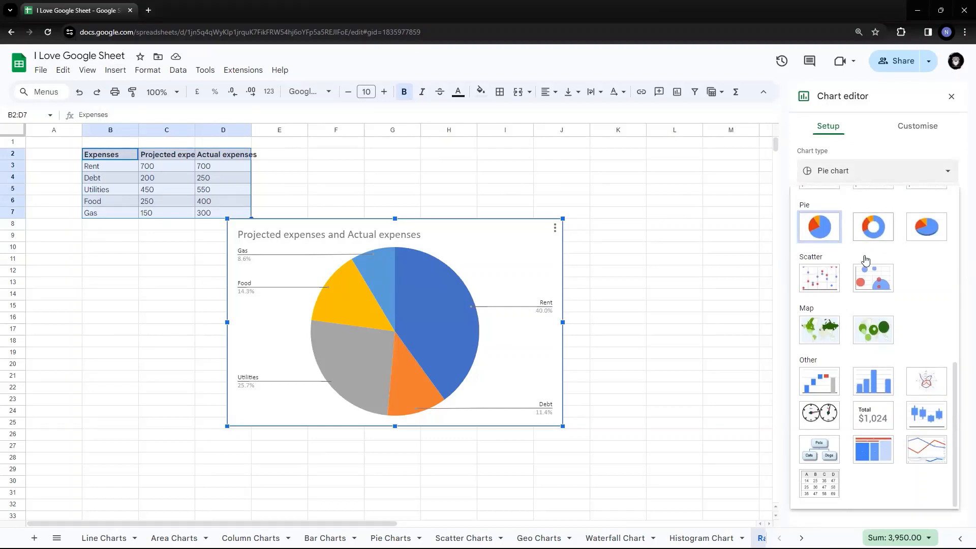
{"action": "mouse_move", "coordinate": [926, 380]}
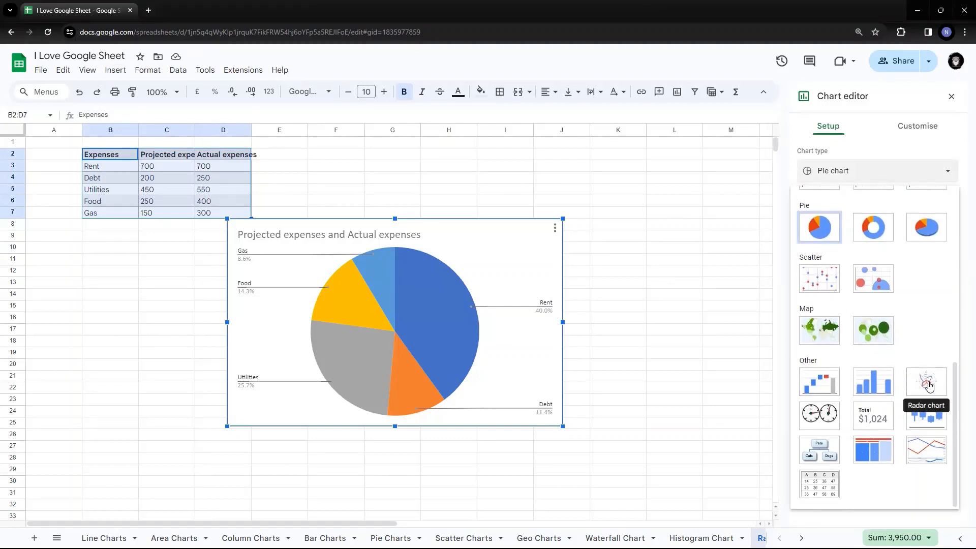
{"action": "left_click", "coordinate": [925, 381]}
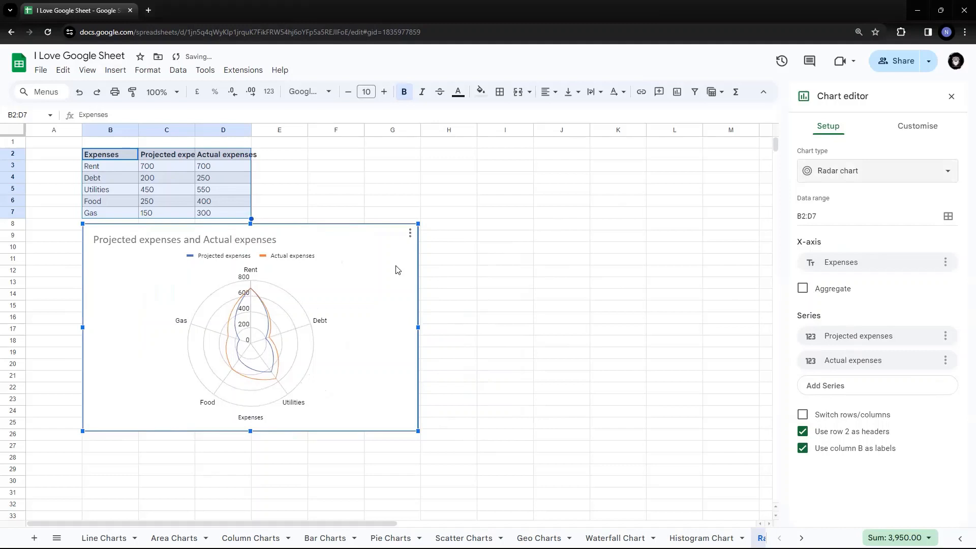
{"action": "mouse_move", "coordinate": [288, 322]}
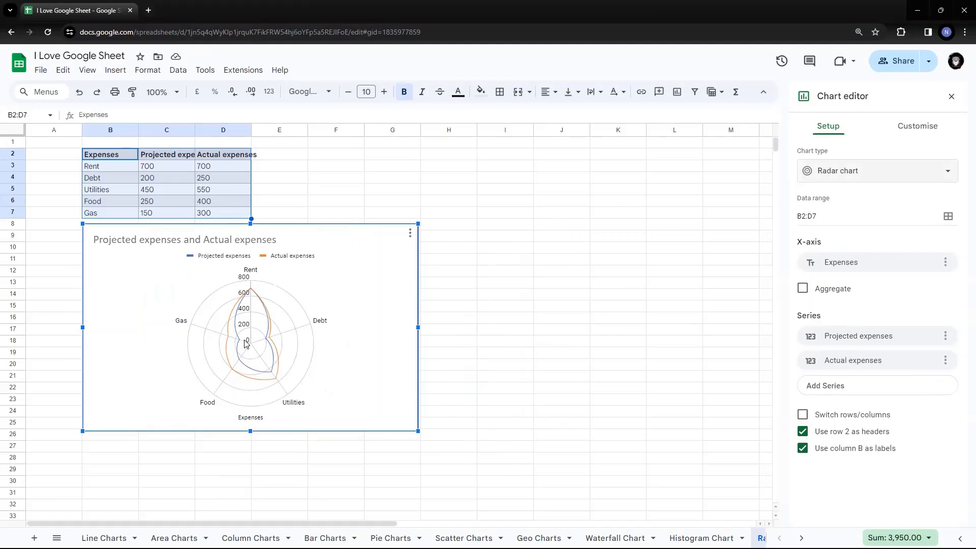
{"action": "mouse_move", "coordinate": [282, 327]}
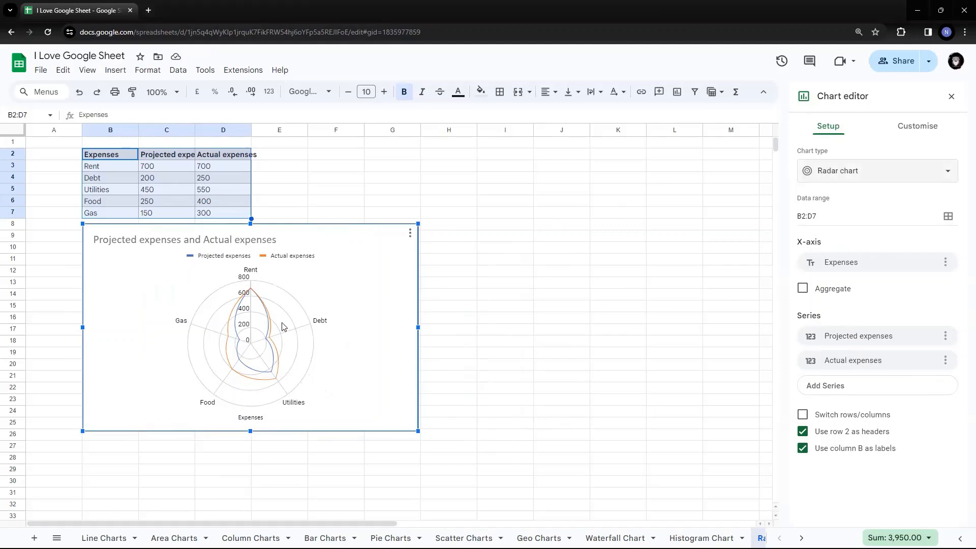
{"action": "mouse_move", "coordinate": [247, 338]}
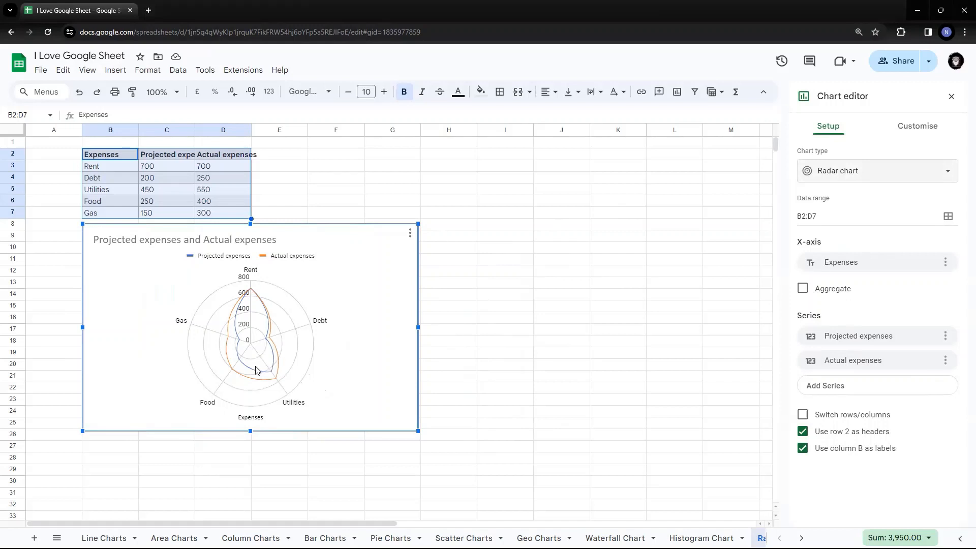
{"action": "mouse_move", "coordinate": [304, 349]}
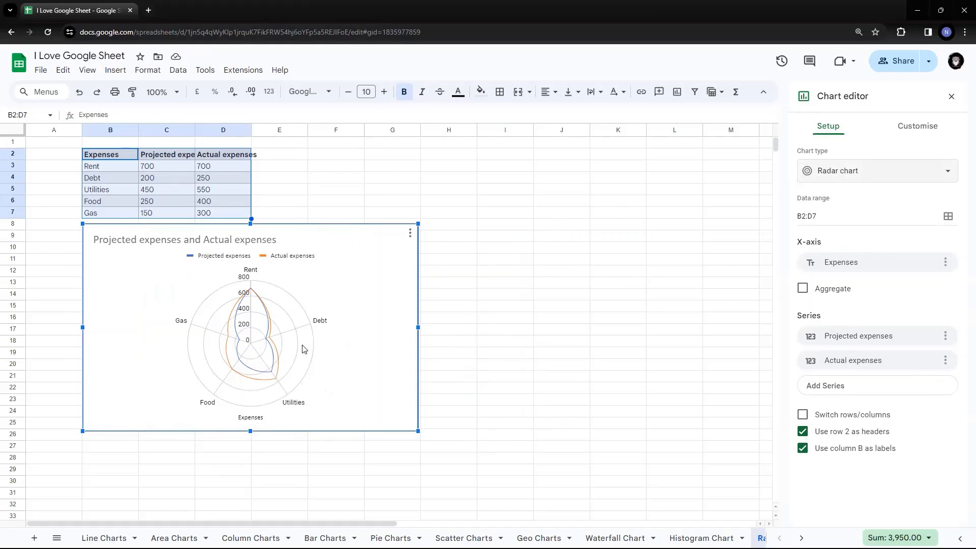
{"action": "mouse_move", "coordinate": [244, 308]}
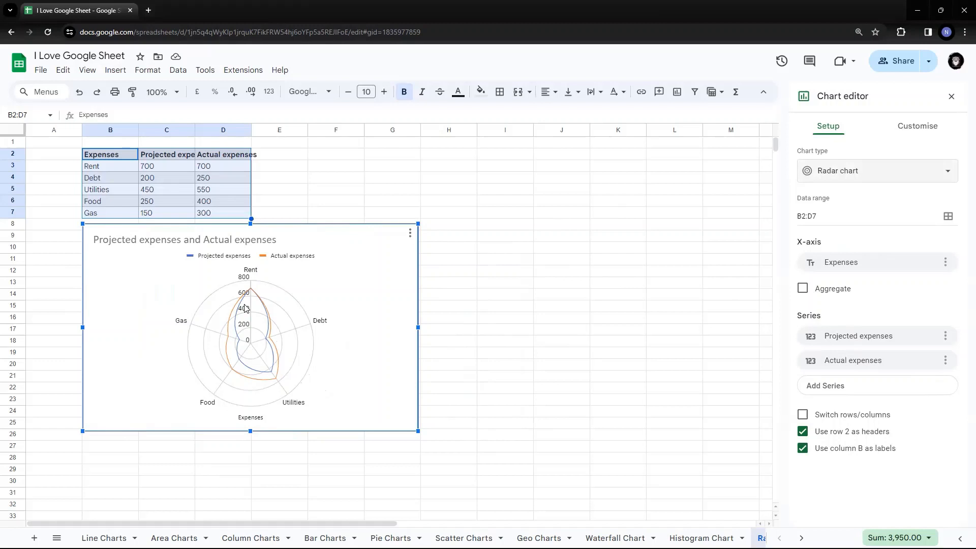
{"action": "mouse_move", "coordinate": [263, 192]}
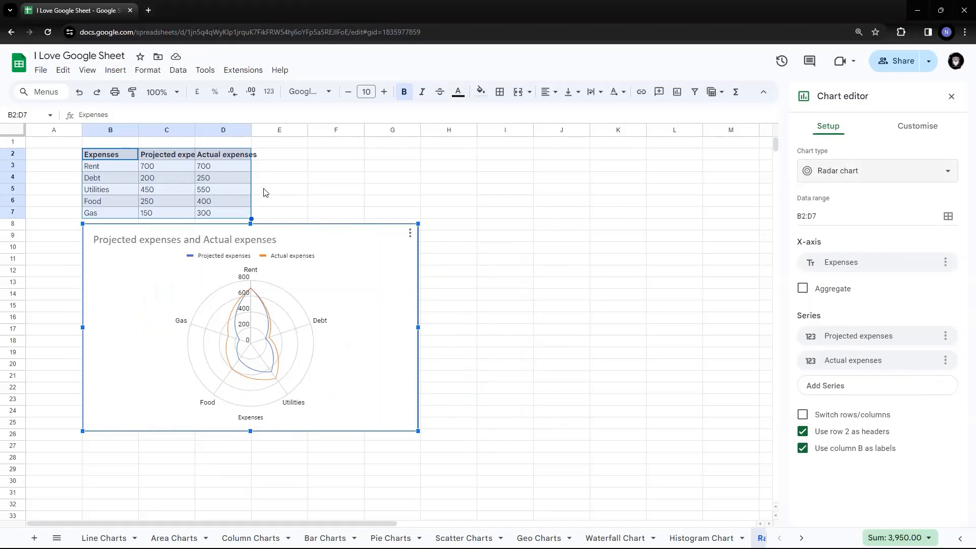
{"action": "mouse_move", "coordinate": [114, 180]}
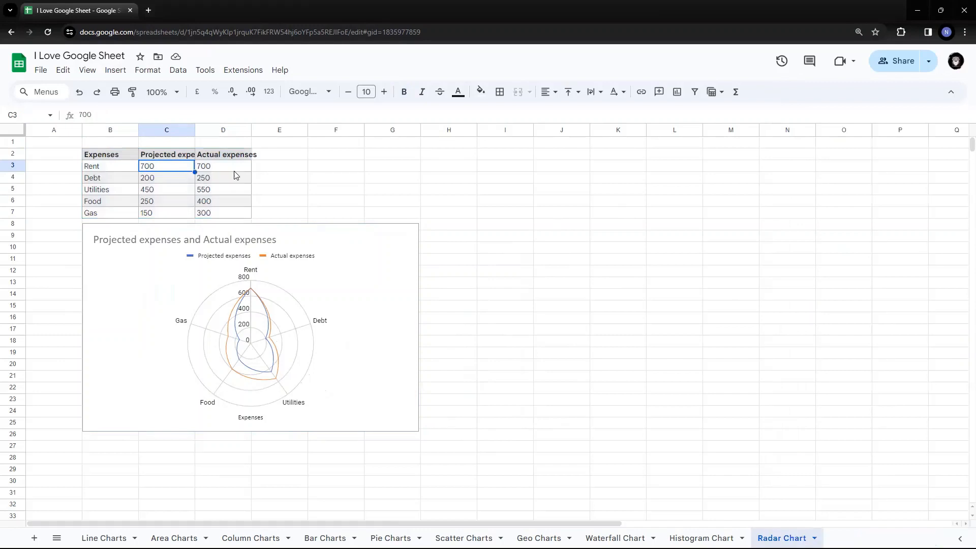
{"action": "left_click", "coordinate": [222, 165]}
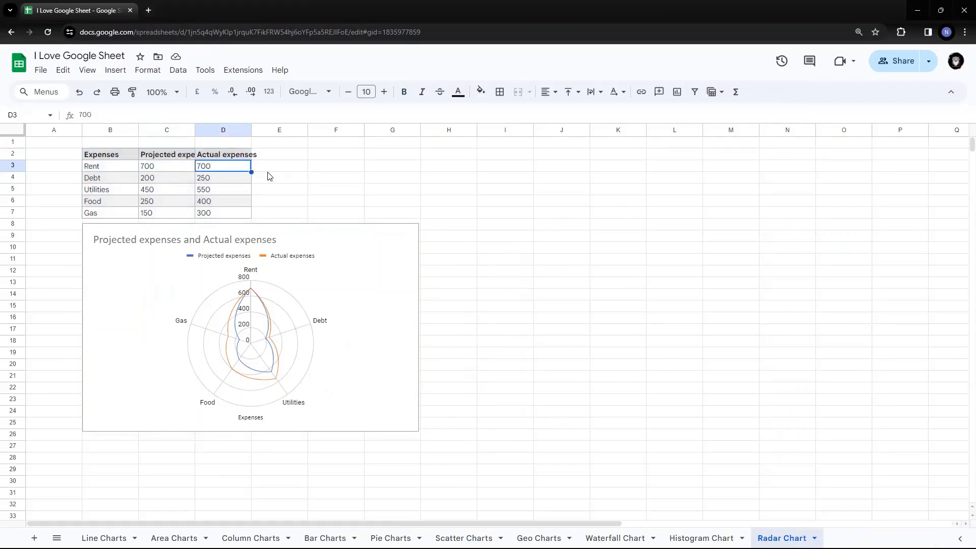
{"action": "mouse_move", "coordinate": [252, 293]}
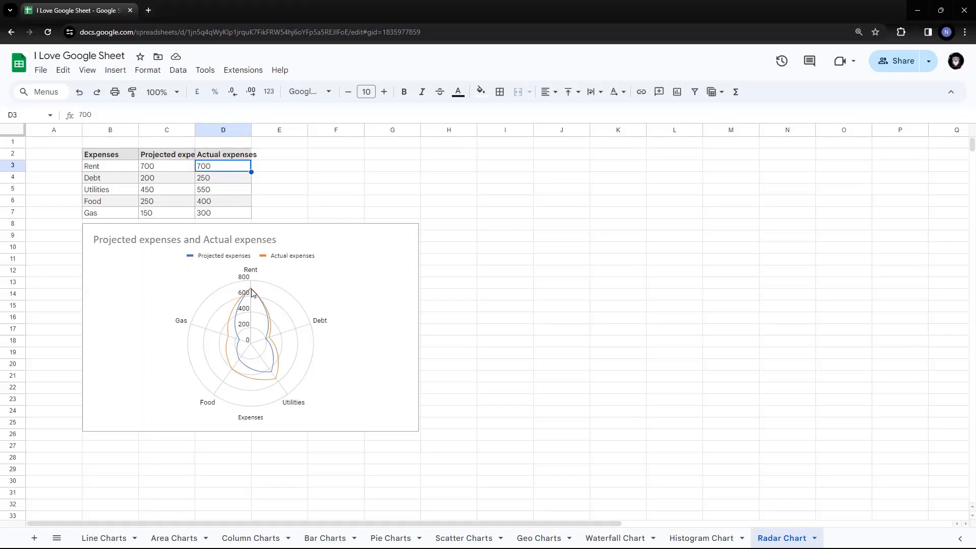
{"action": "mouse_move", "coordinate": [168, 183]}
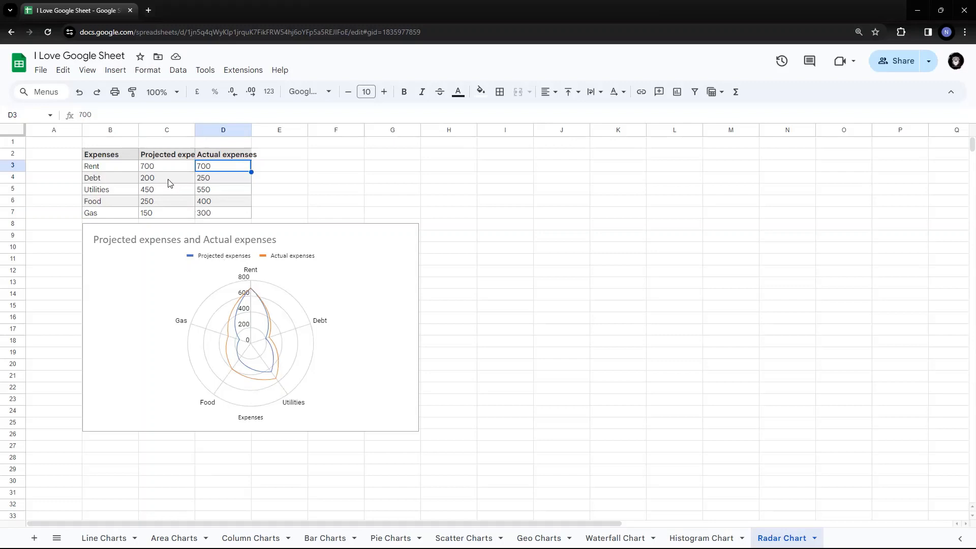
{"action": "mouse_move", "coordinate": [178, 189]}
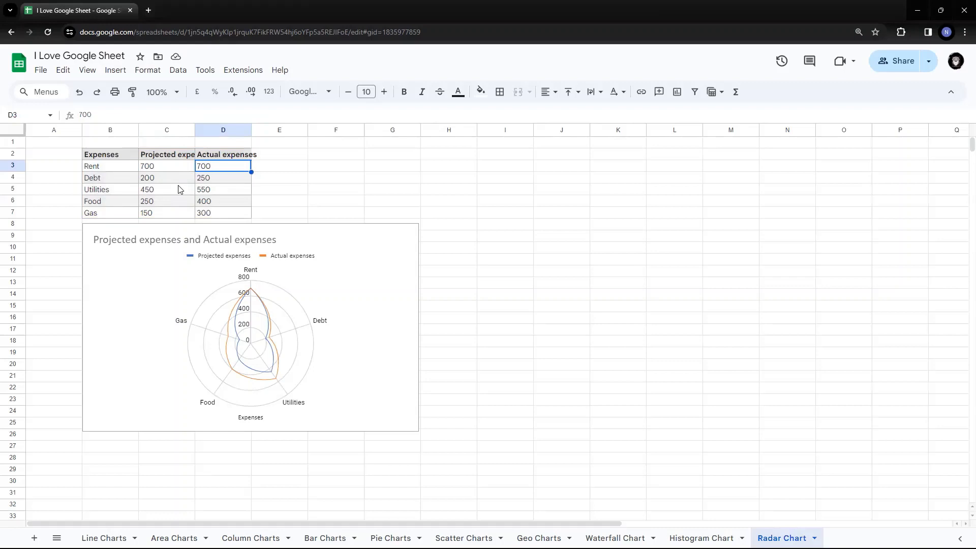
{"action": "mouse_move", "coordinate": [163, 184]}
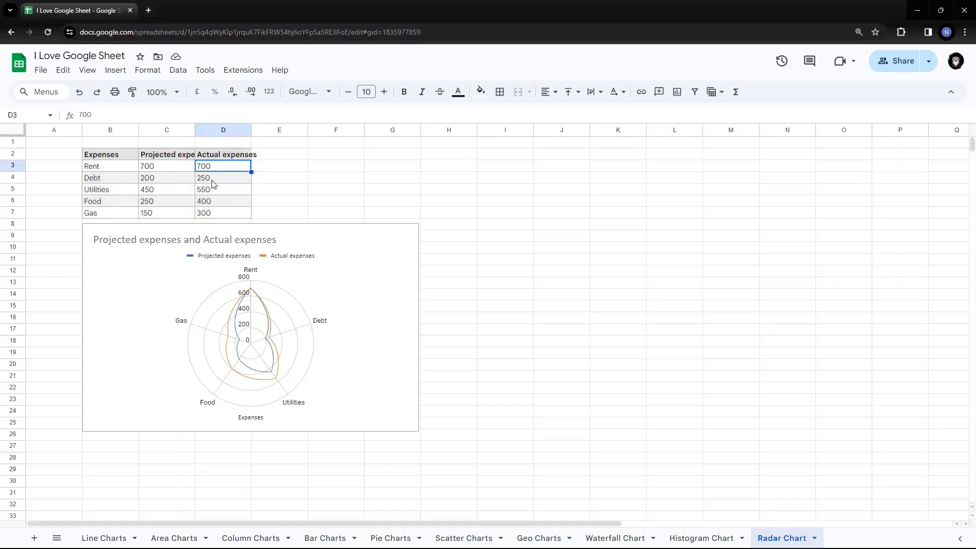
{"action": "mouse_move", "coordinate": [265, 344]}
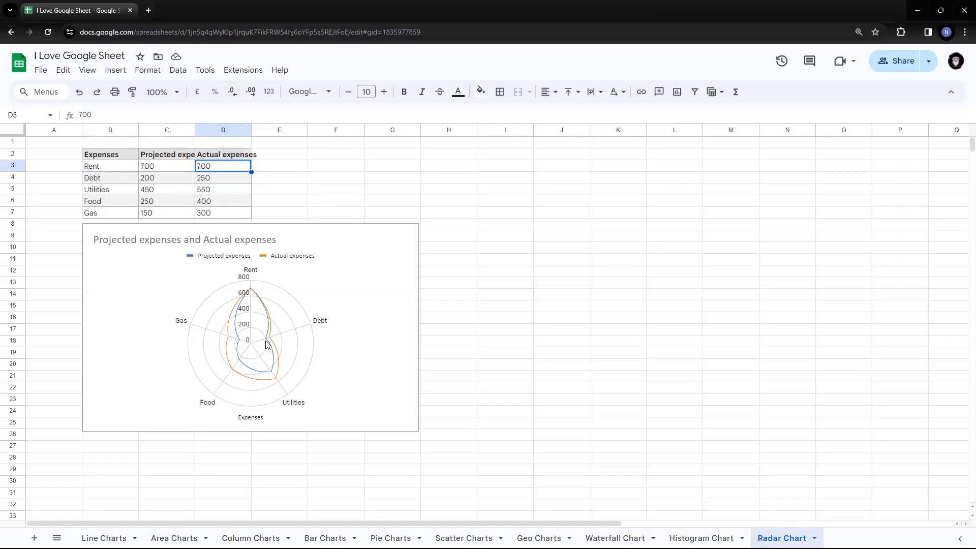
{"action": "mouse_move", "coordinate": [273, 341]}
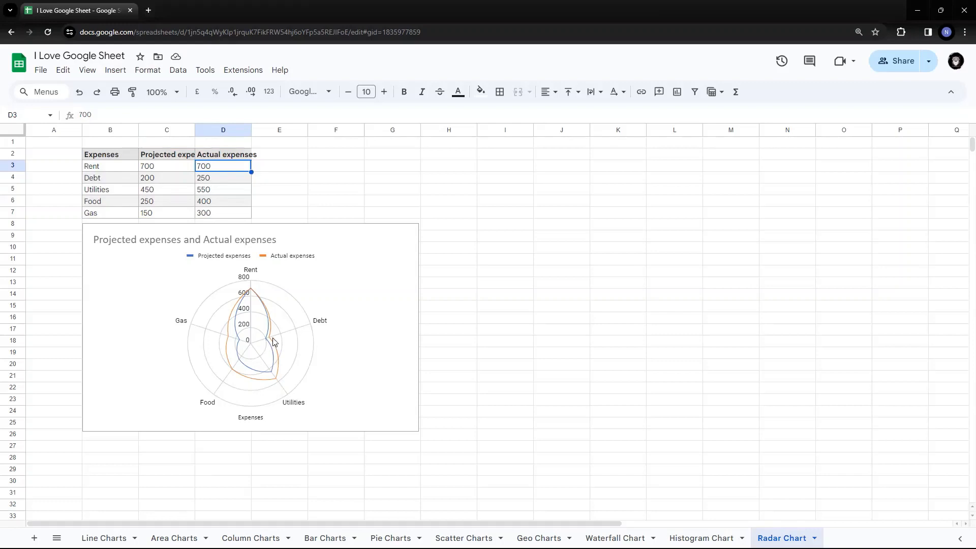
{"action": "mouse_move", "coordinate": [258, 335]}
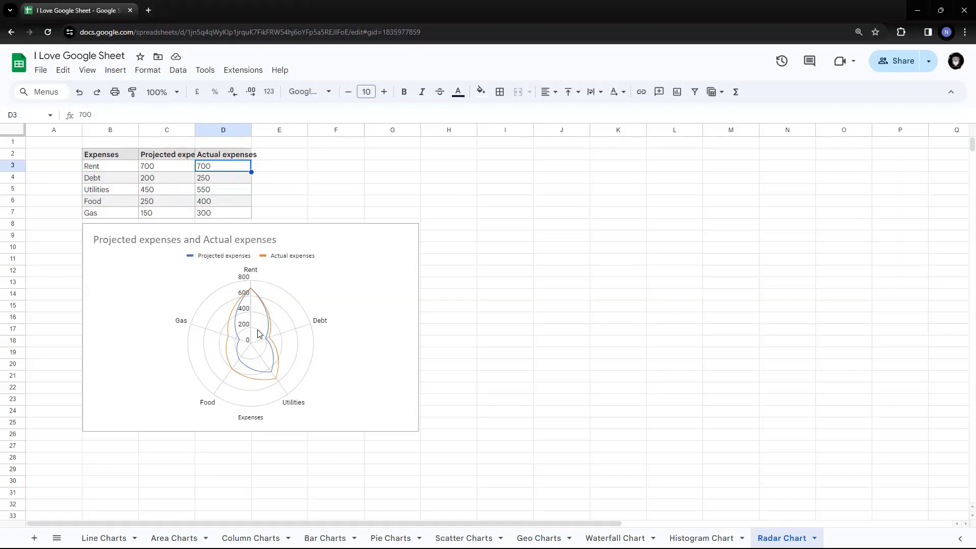
{"action": "mouse_move", "coordinate": [271, 353]}
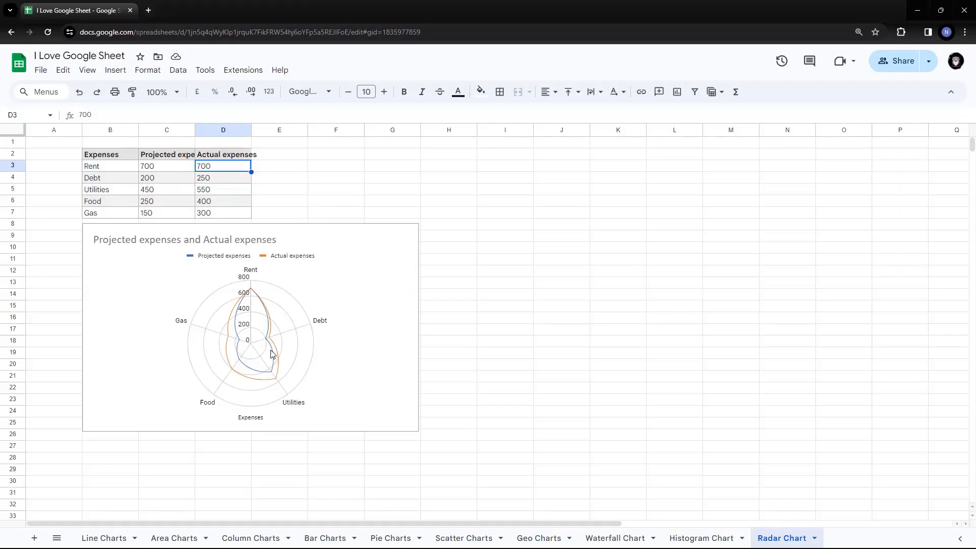
{"action": "mouse_move", "coordinate": [253, 331]}
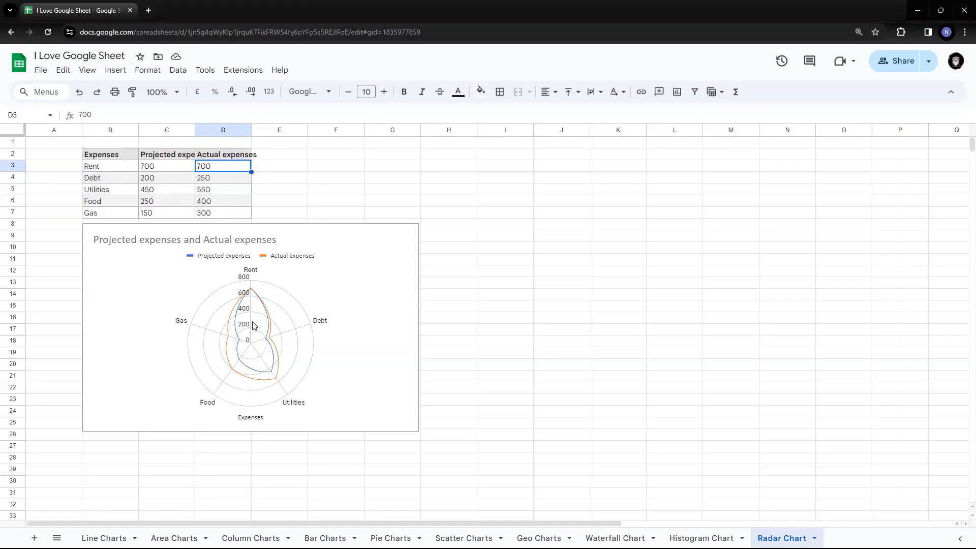
{"action": "mouse_move", "coordinate": [254, 319]}
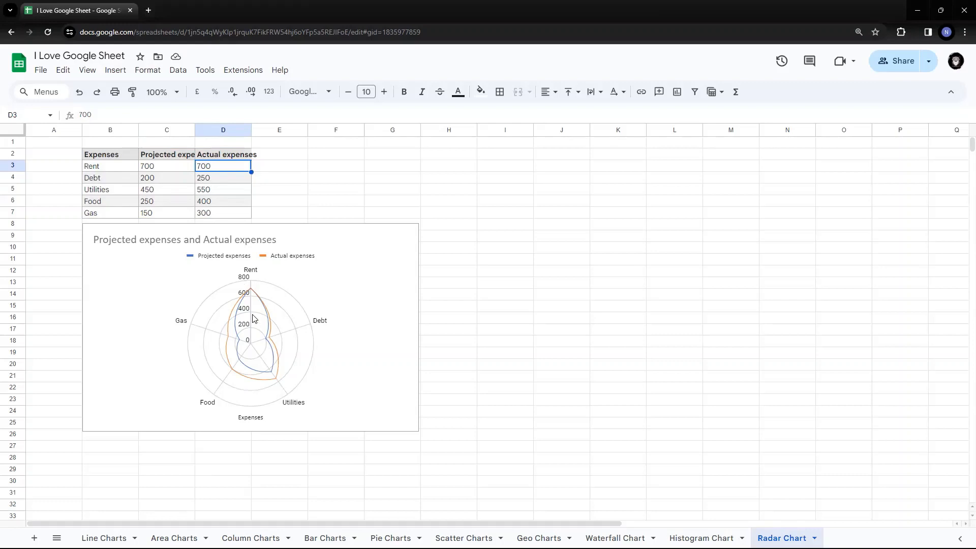
{"action": "mouse_move", "coordinate": [438, 243]}
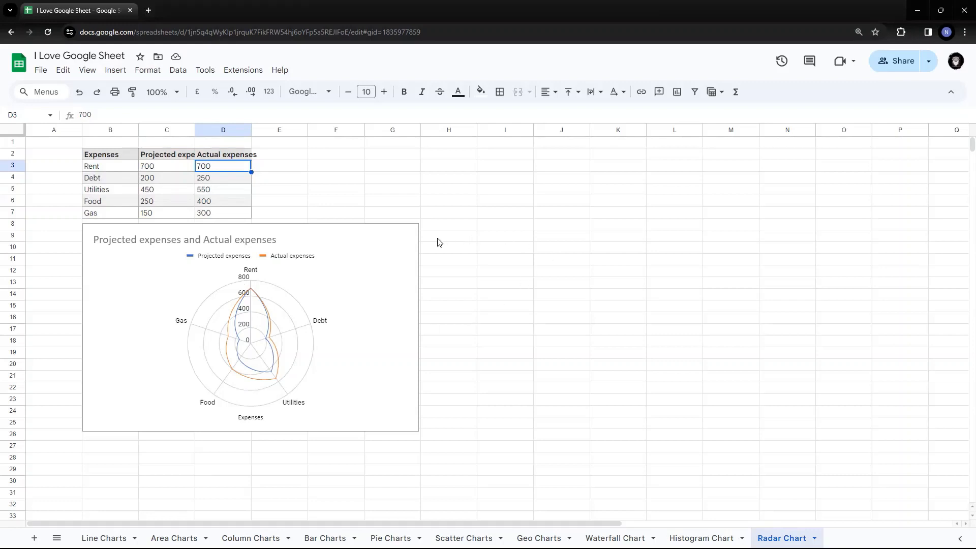
{"action": "mouse_move", "coordinate": [638, 310]}
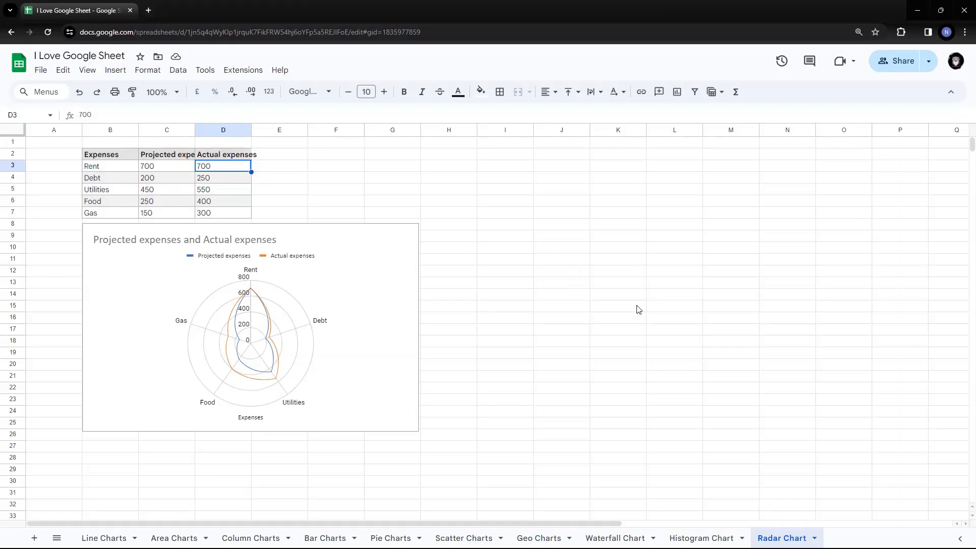
{"action": "mouse_move", "coordinate": [685, 318]}
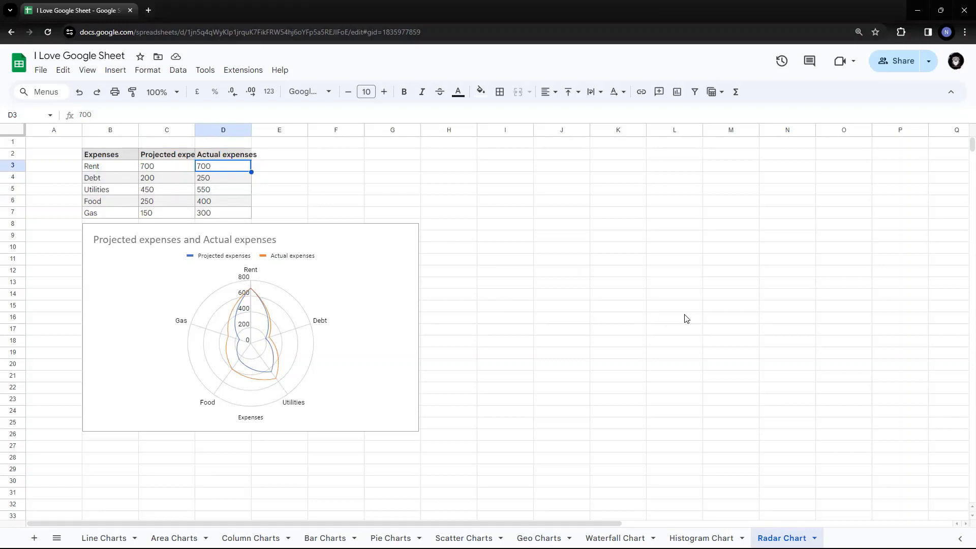
{"action": "mouse_move", "coordinate": [705, 318]}
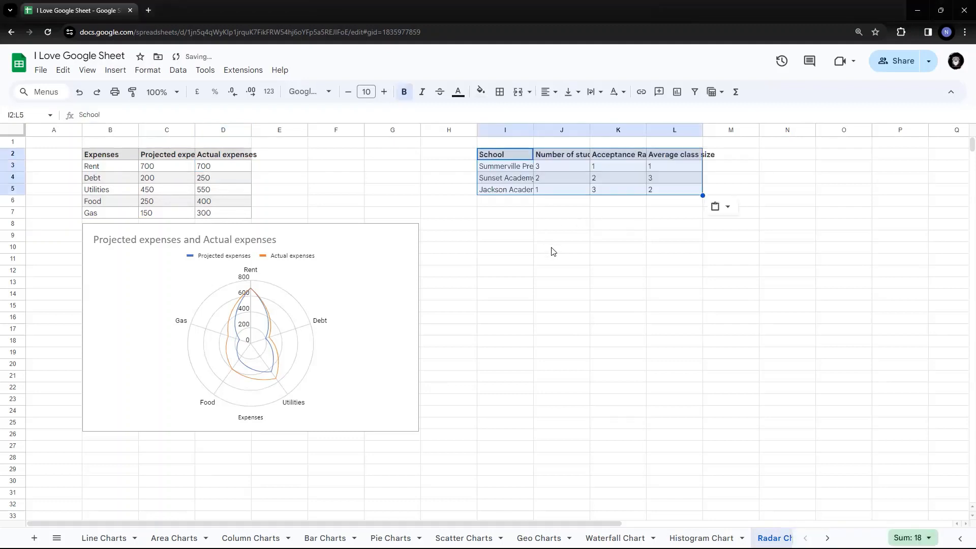
{"action": "mouse_move", "coordinate": [516, 172]}
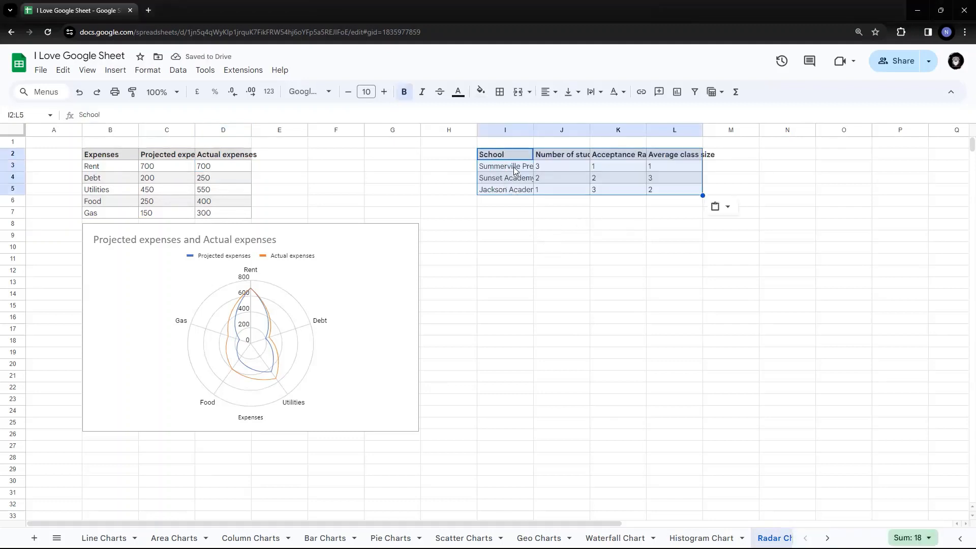
- Point out the three school names and their student numbers in the I2:L5 table
{"action": "left_click", "coordinate": [505, 165]}
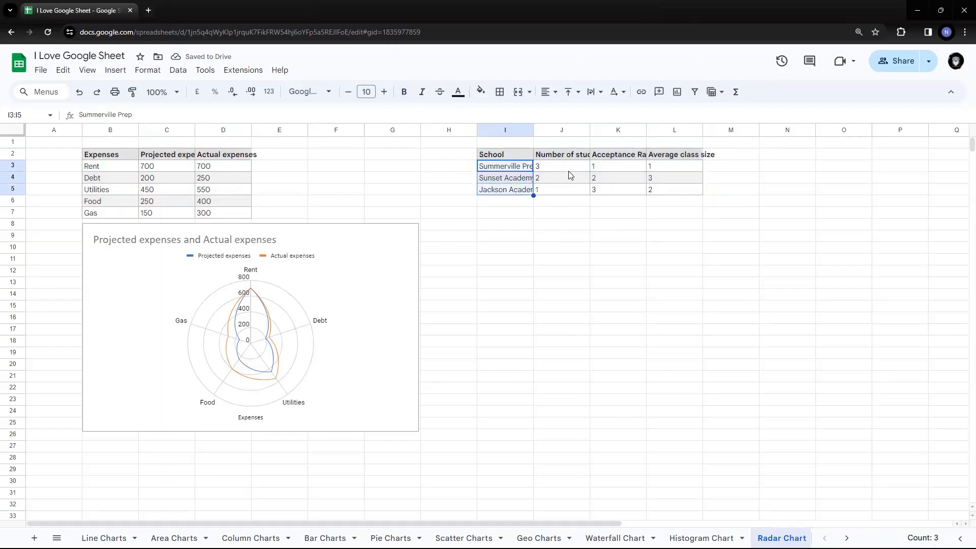
{"action": "left_click", "coordinate": [560, 166]}
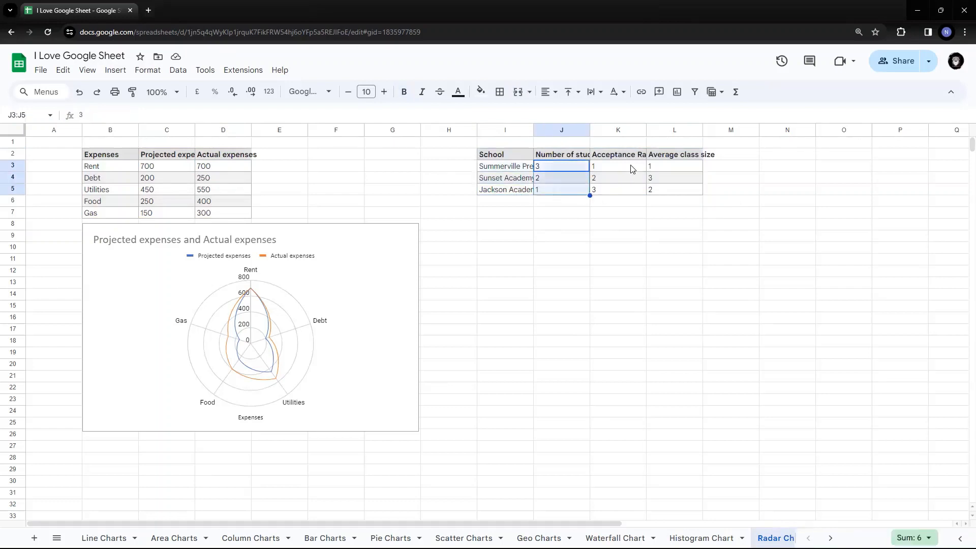
{"action": "mouse_move", "coordinate": [710, 171]}
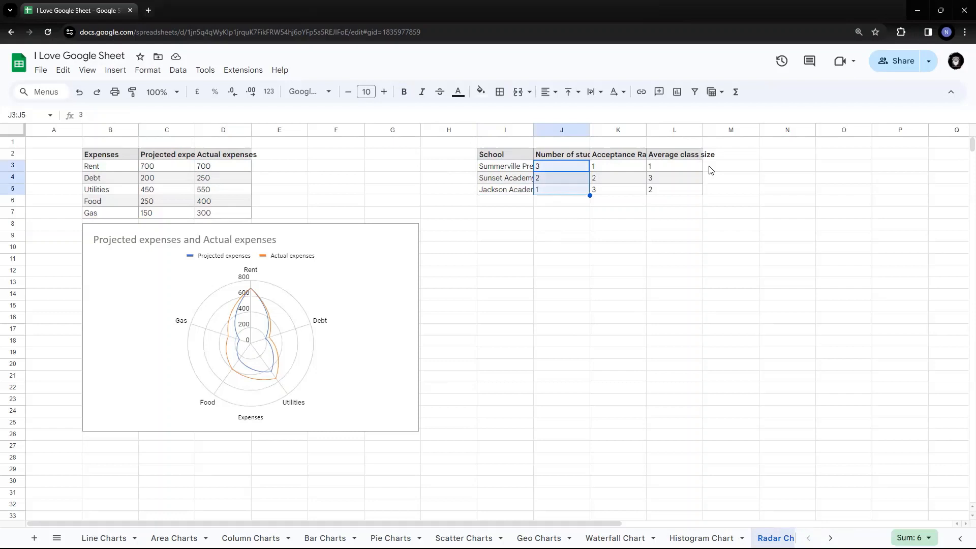
{"action": "mouse_move", "coordinate": [611, 241]}
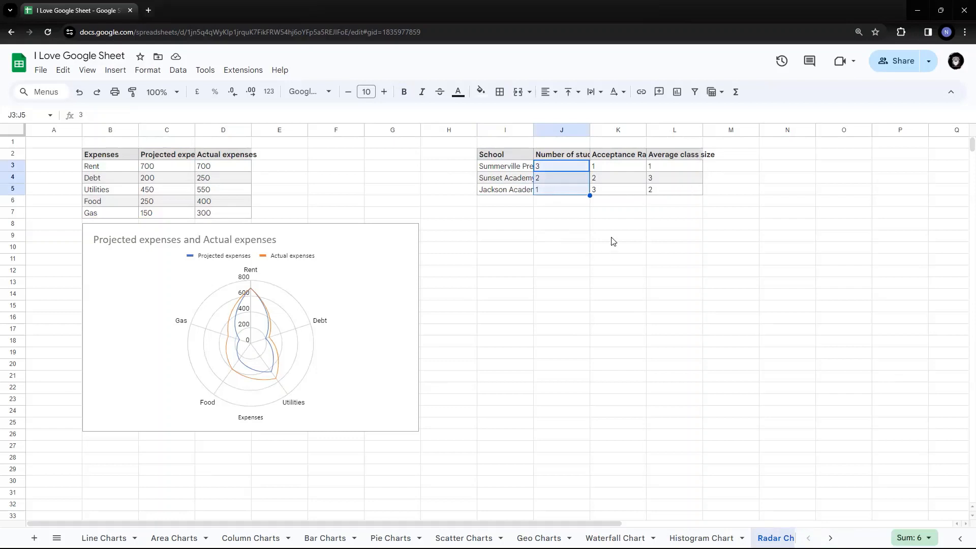
{"action": "mouse_move", "coordinate": [504, 148]}
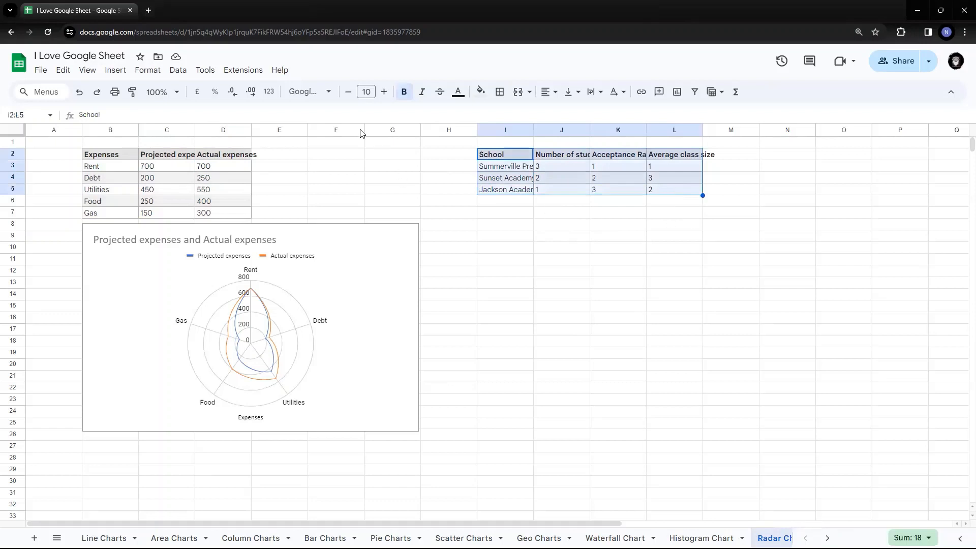
{"action": "mouse_move", "coordinate": [115, 70]}
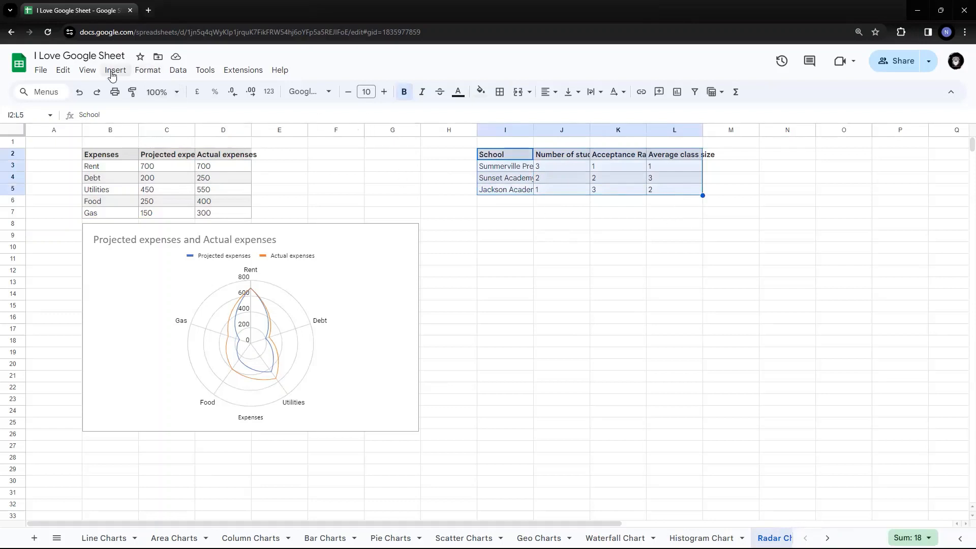
- Insert a chart from the I2:L5 school table using Insert > Chart
{"action": "left_click", "coordinate": [114, 69]}
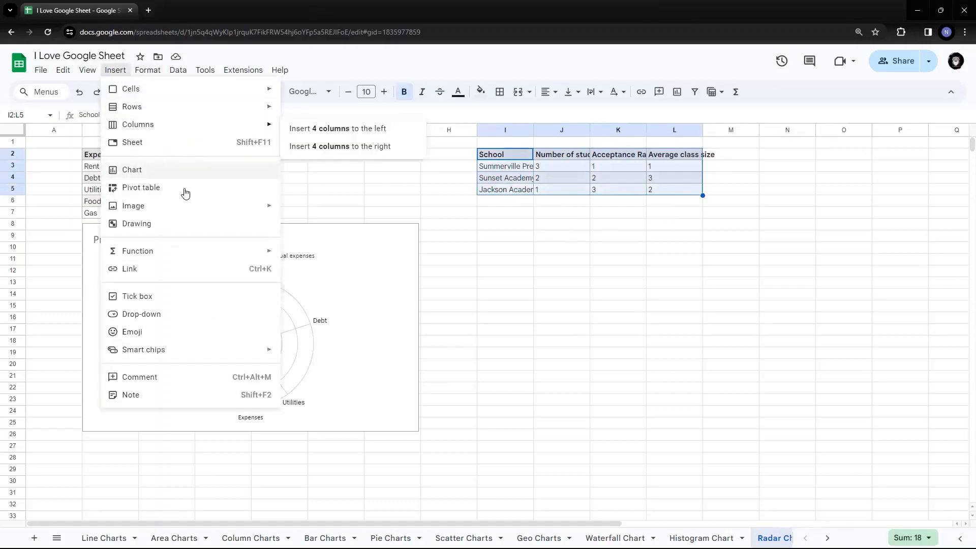
{"action": "left_click", "coordinate": [131, 169]}
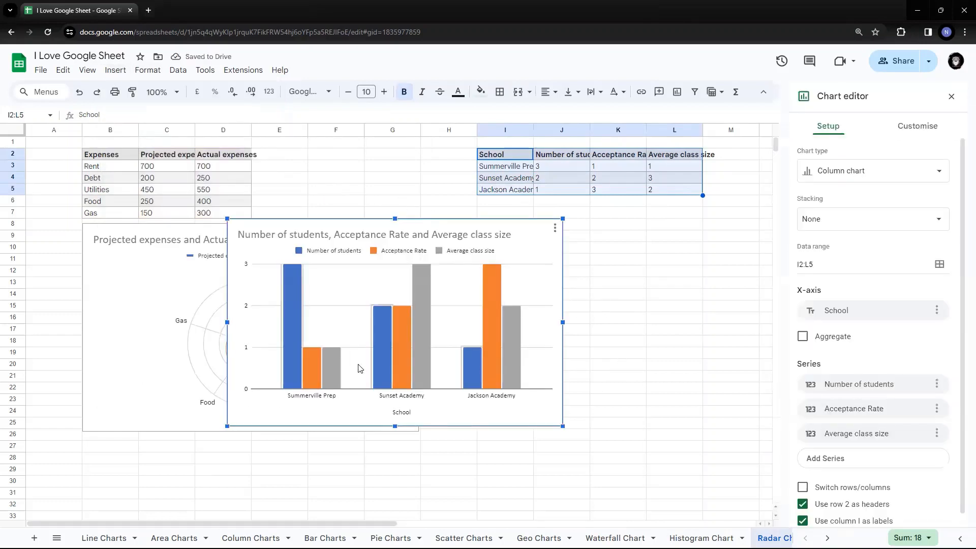
{"action": "mouse_move", "coordinate": [707, 172]}
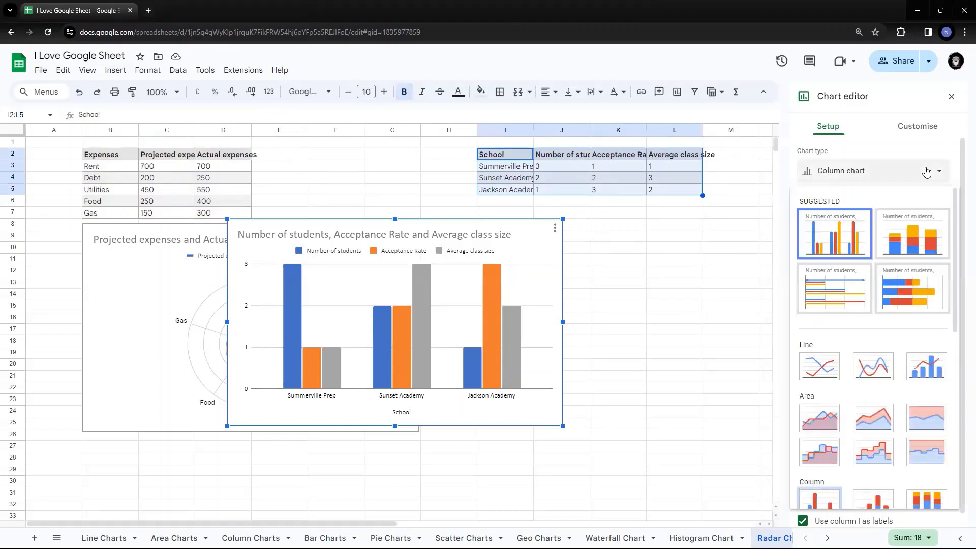
- Scroll the Chart editor's chart type list toward Radar chart for the school chart
{"action": "scroll", "scroll_direction": "down", "scroll_amount": 3}
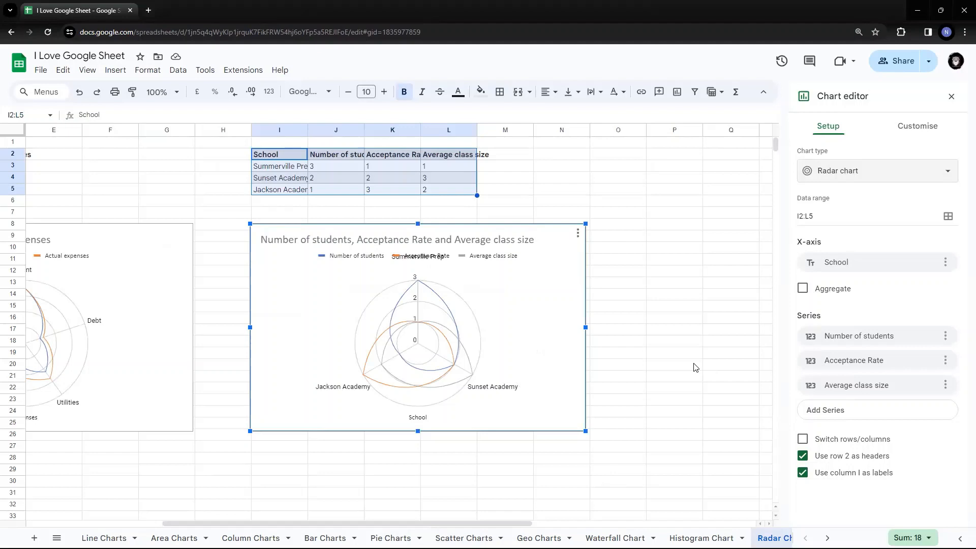
{"action": "mouse_move", "coordinate": [435, 349]}
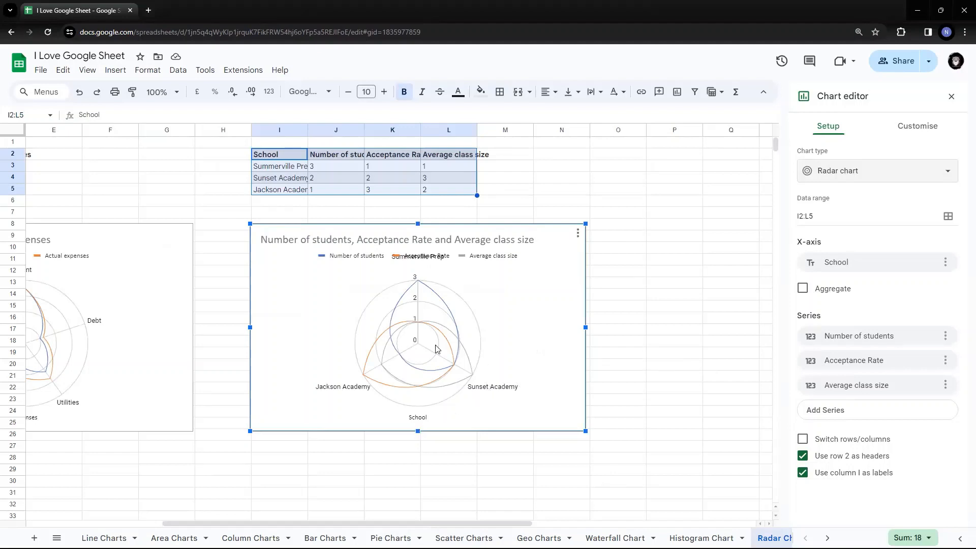
{"action": "mouse_move", "coordinate": [346, 391]}
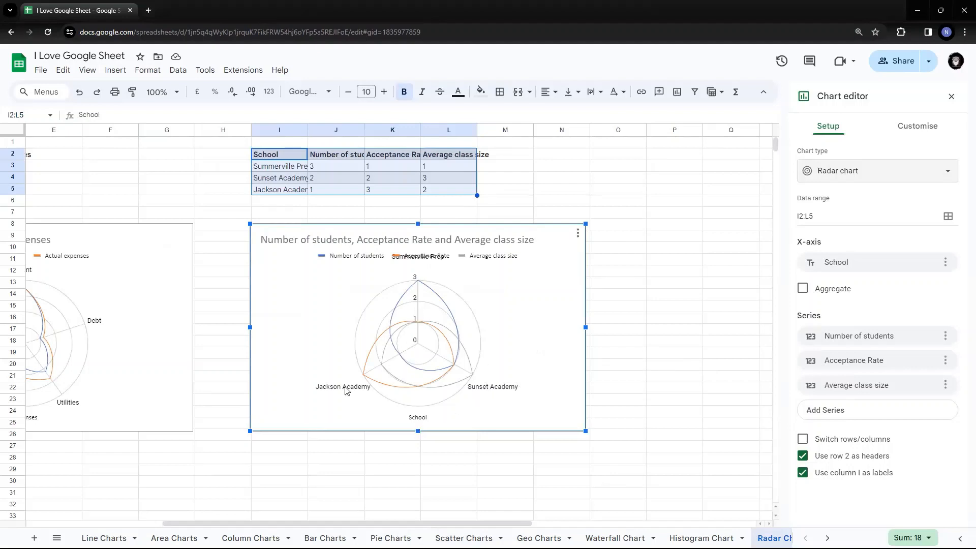
{"action": "mouse_move", "coordinate": [454, 277]}
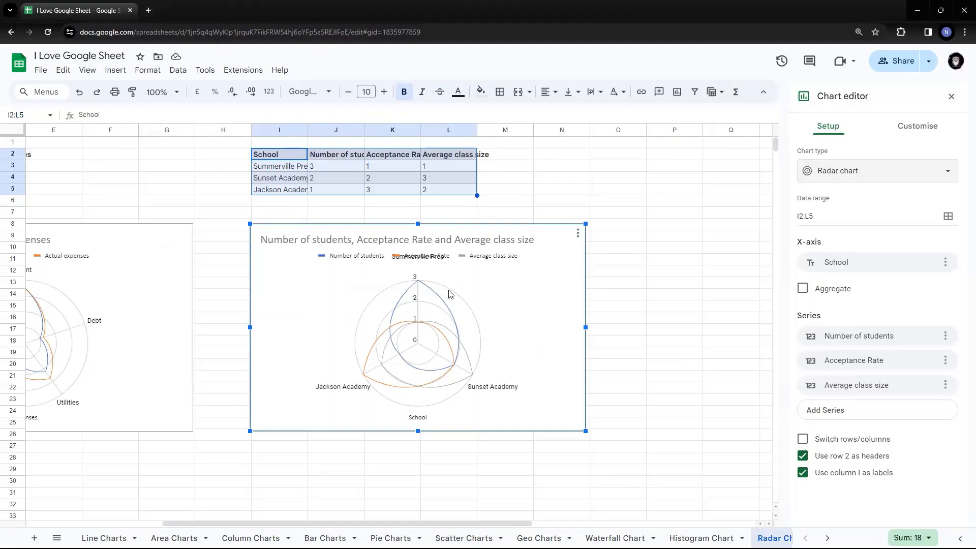
{"action": "mouse_move", "coordinate": [717, 466]}
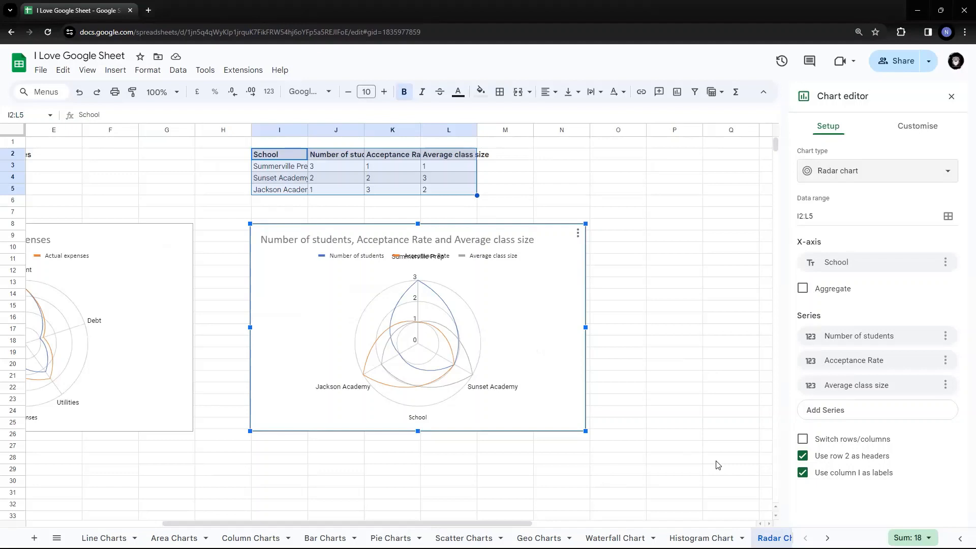
{"action": "mouse_move", "coordinate": [450, 336]}
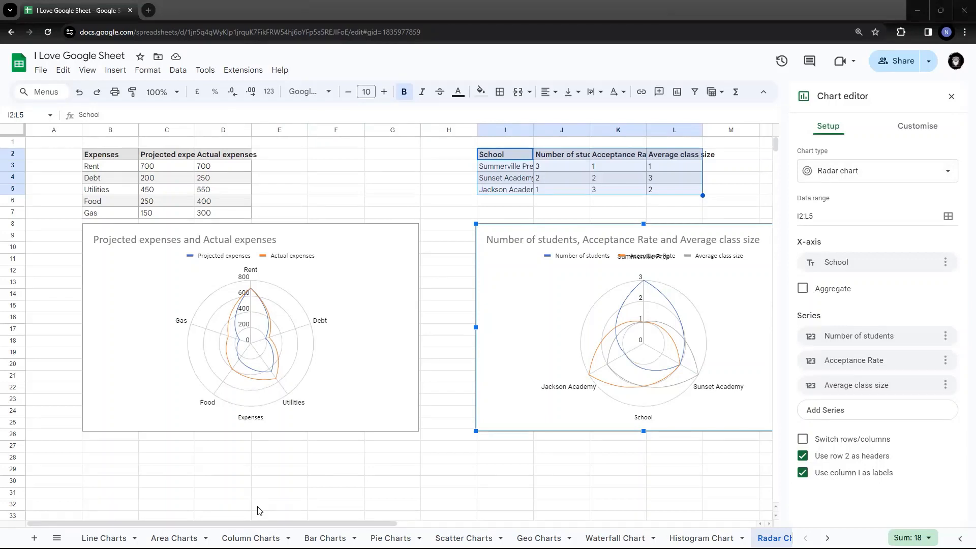
{"action": "mouse_move", "coordinate": [544, 332]}
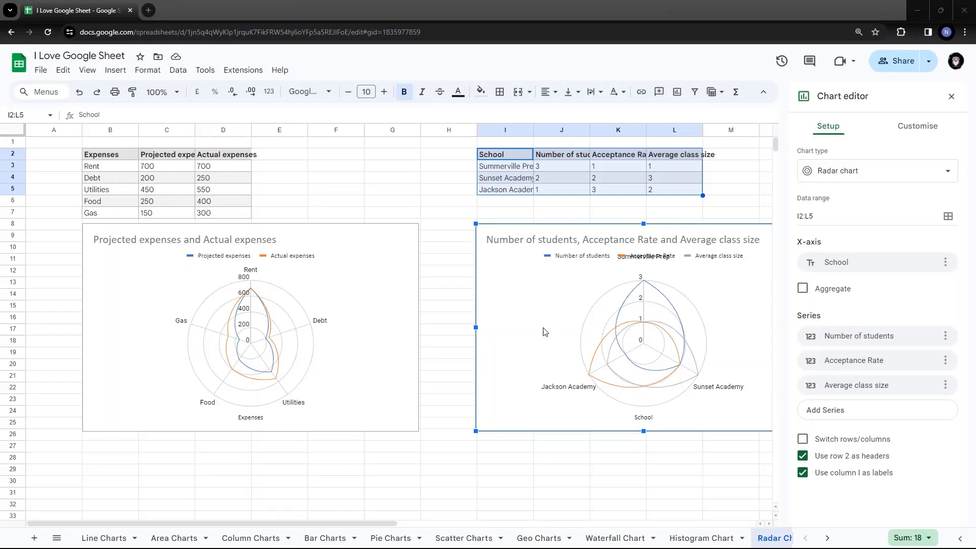
{"action": "mouse_move", "coordinate": [649, 346]}
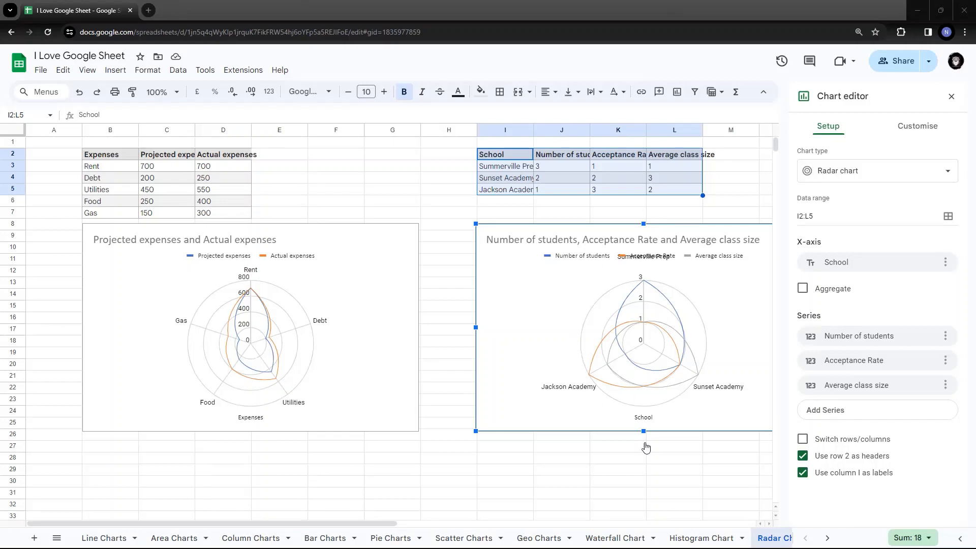
{"action": "mouse_move", "coordinate": [640, 338]}
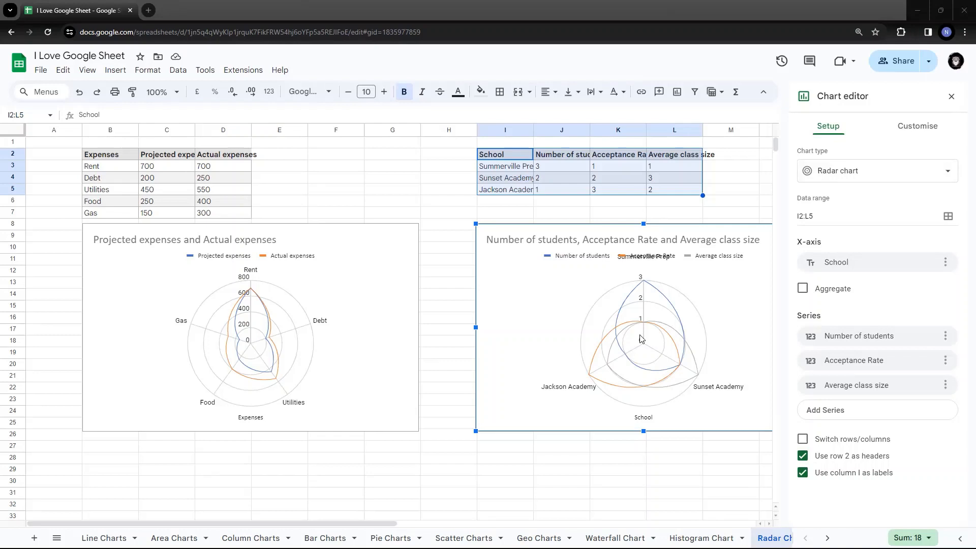
{"action": "mouse_move", "coordinate": [627, 392]}
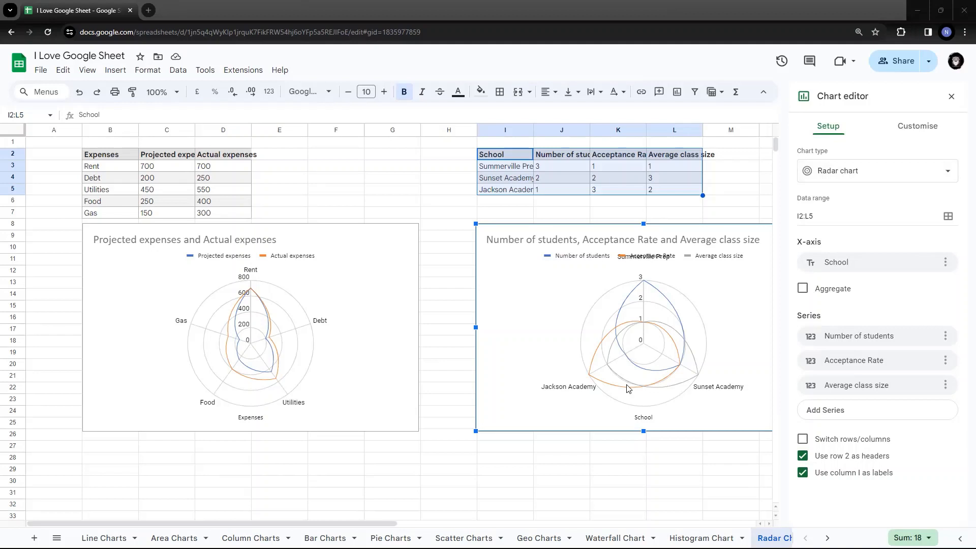
{"action": "mouse_move", "coordinate": [445, 179]}
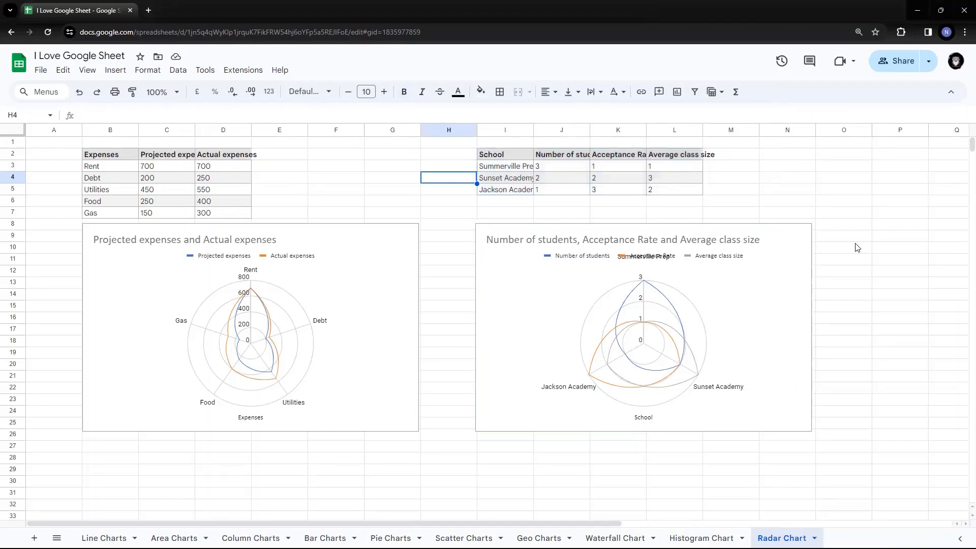
- Edit the school chart and expand Chart style, Chart and axis titles, Series and Legend under Customise
{"action": "left_click", "coordinate": [803, 232]}
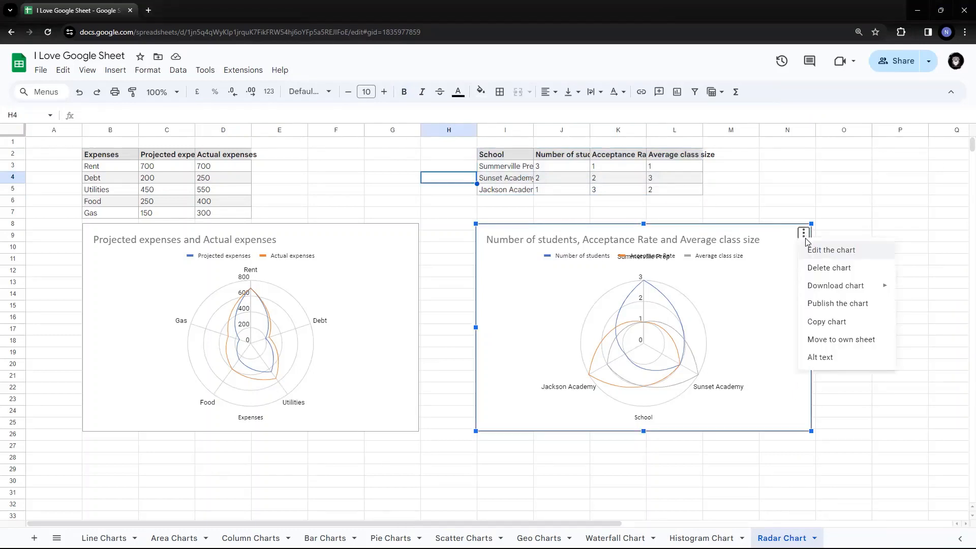
{"action": "left_click", "coordinate": [831, 250]}
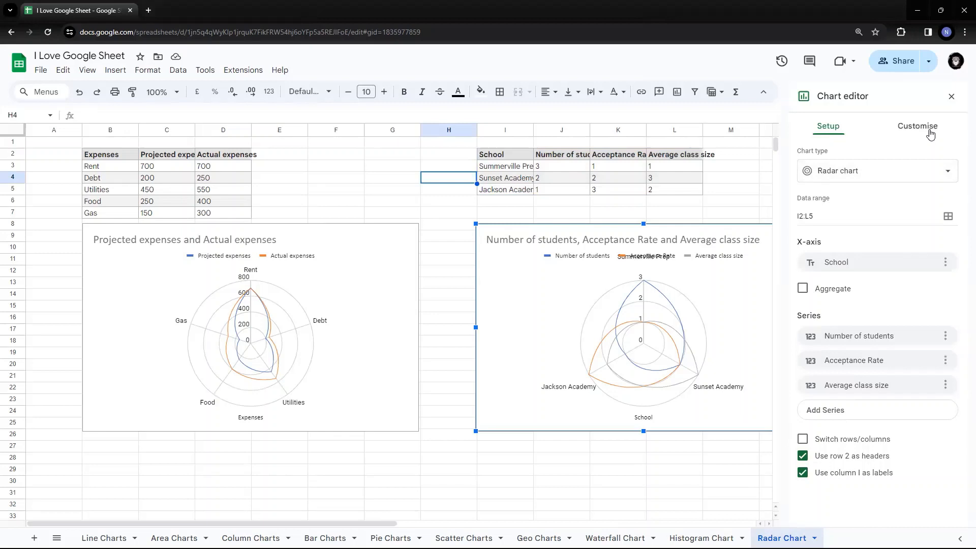
{"action": "left_click", "coordinate": [916, 125]}
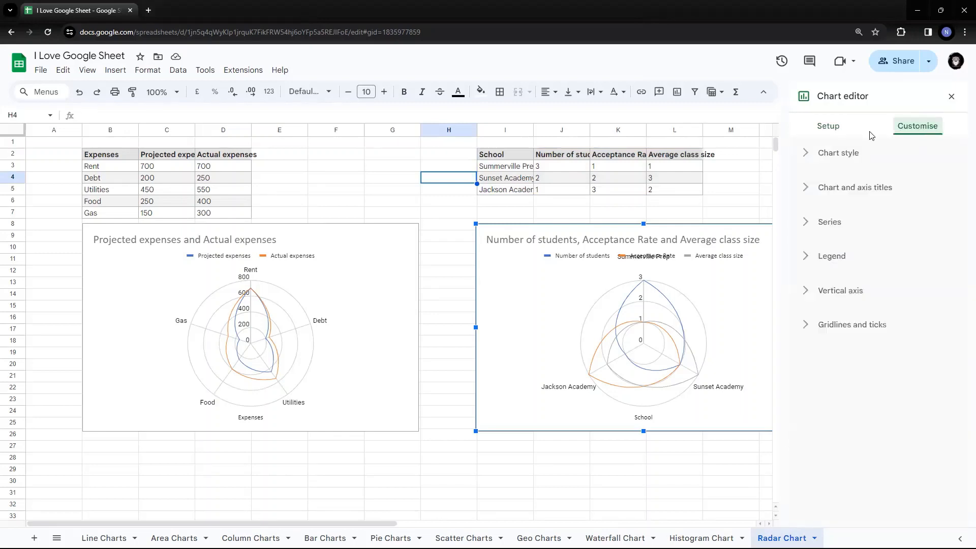
{"action": "left_click", "coordinate": [838, 152]}
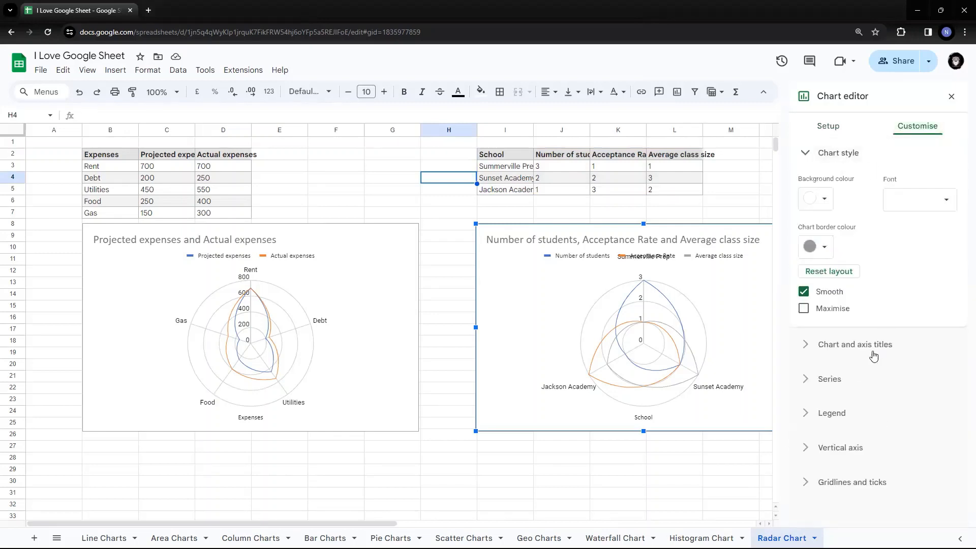
{"action": "left_click", "coordinate": [855, 344]}
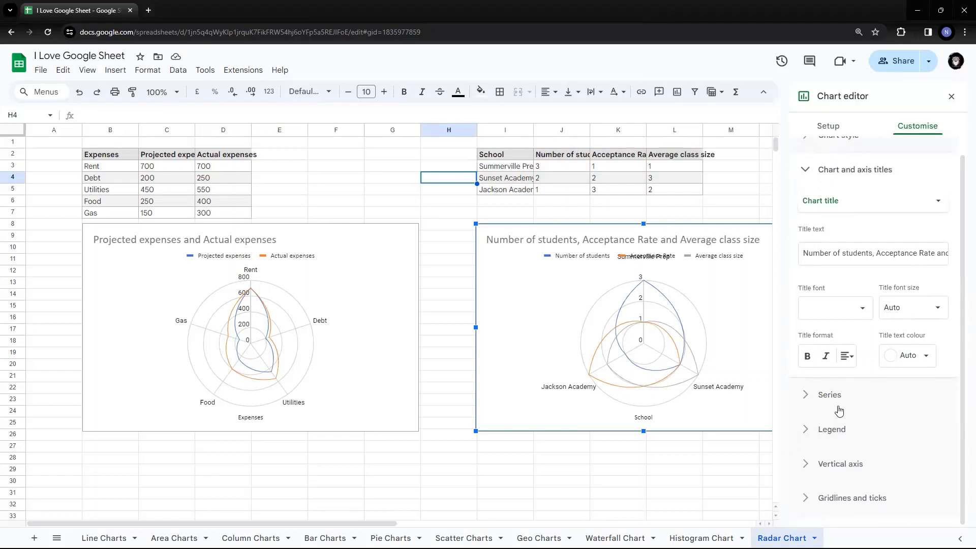
{"action": "left_click", "coordinate": [829, 394]}
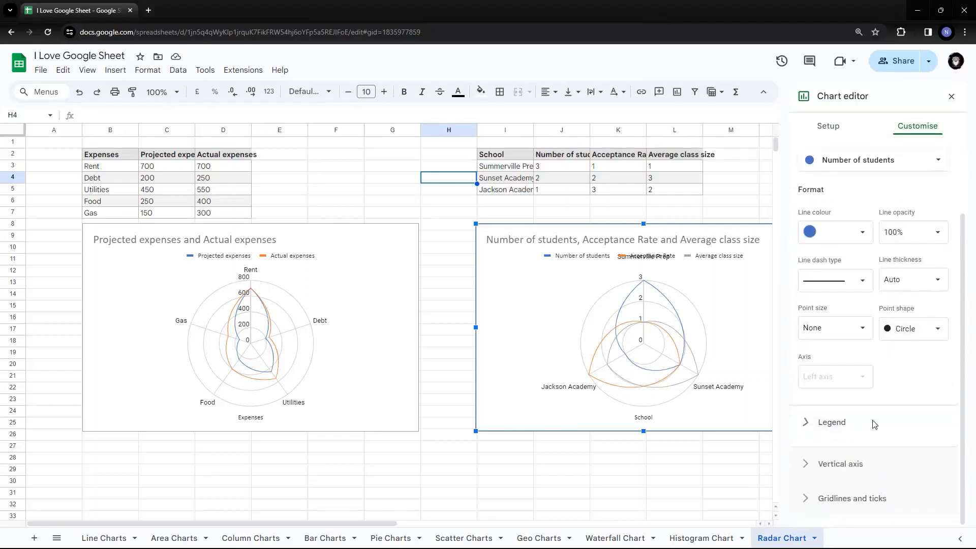
{"action": "left_click", "coordinate": [830, 421]}
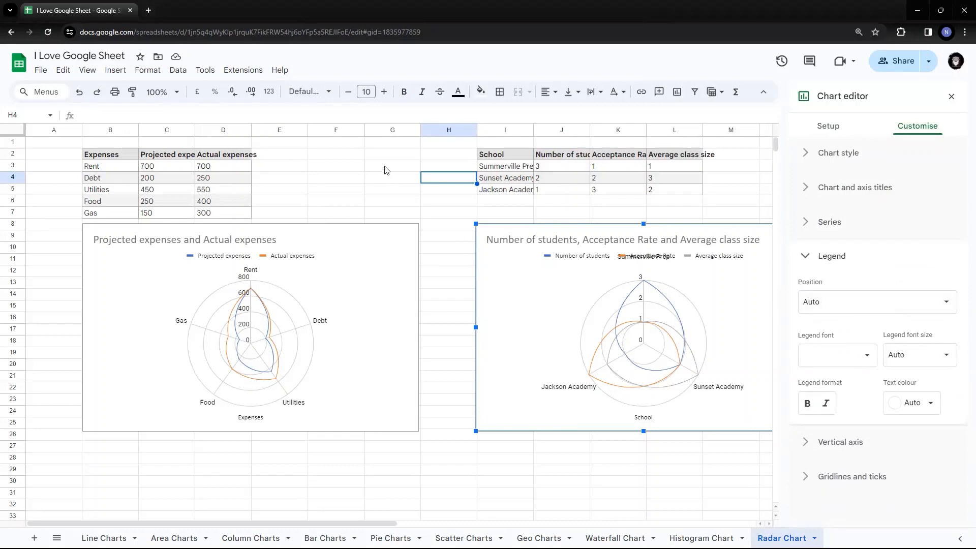